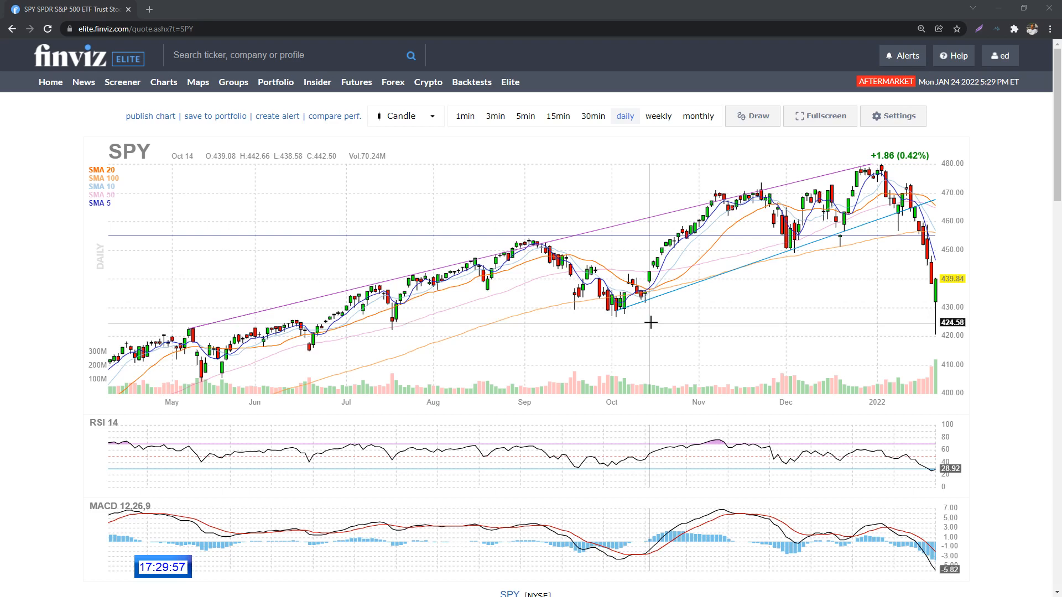
mouse_move(774, 268)
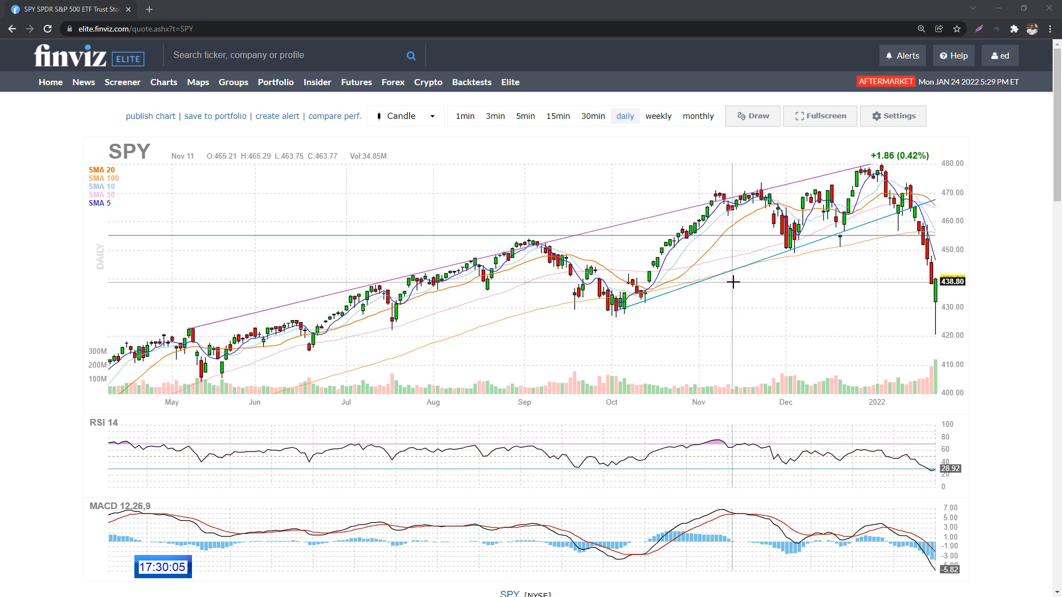
mouse_move(547, 292)
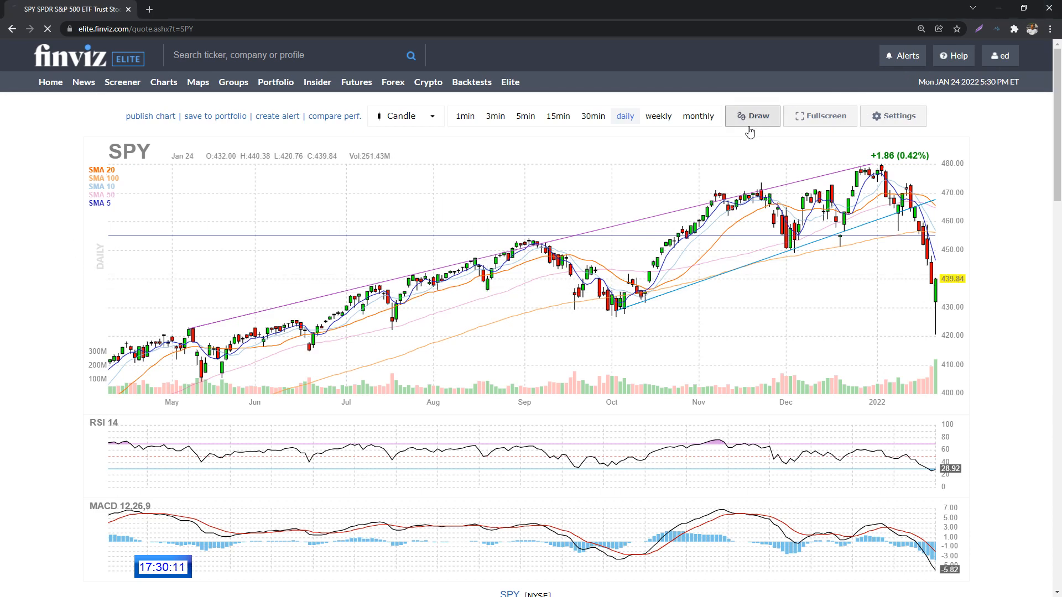
Step: Choose the Horizontal line drawing tool for the SPY daily chart
click(752, 116)
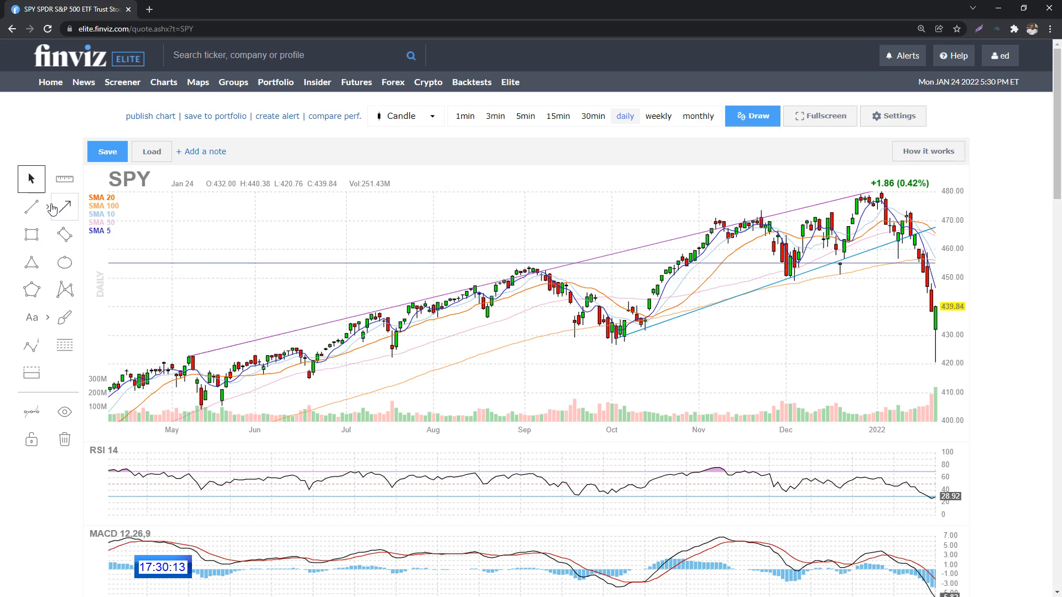
click(31, 207)
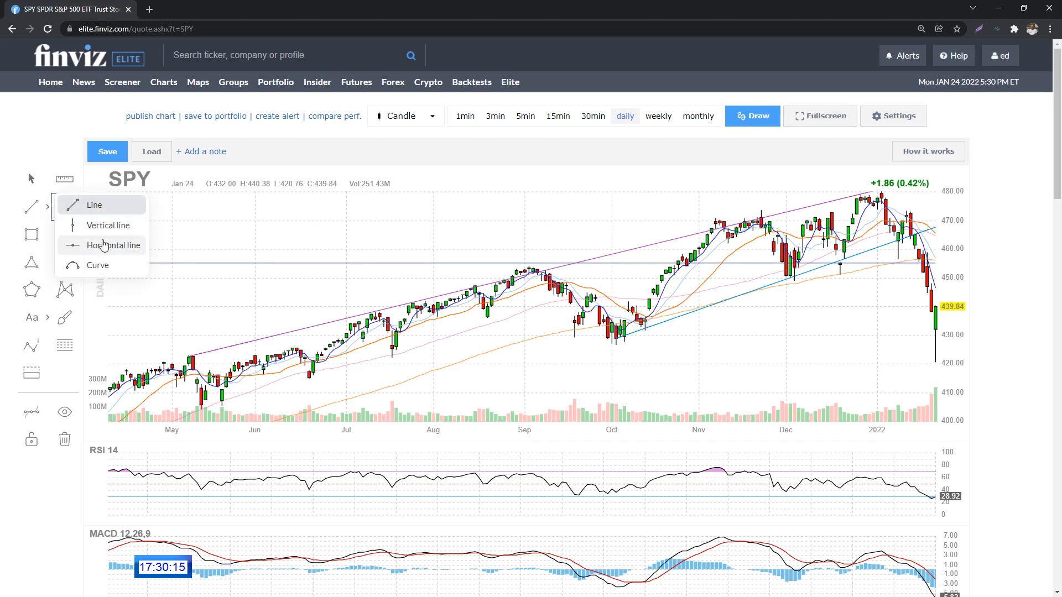
click(115, 244)
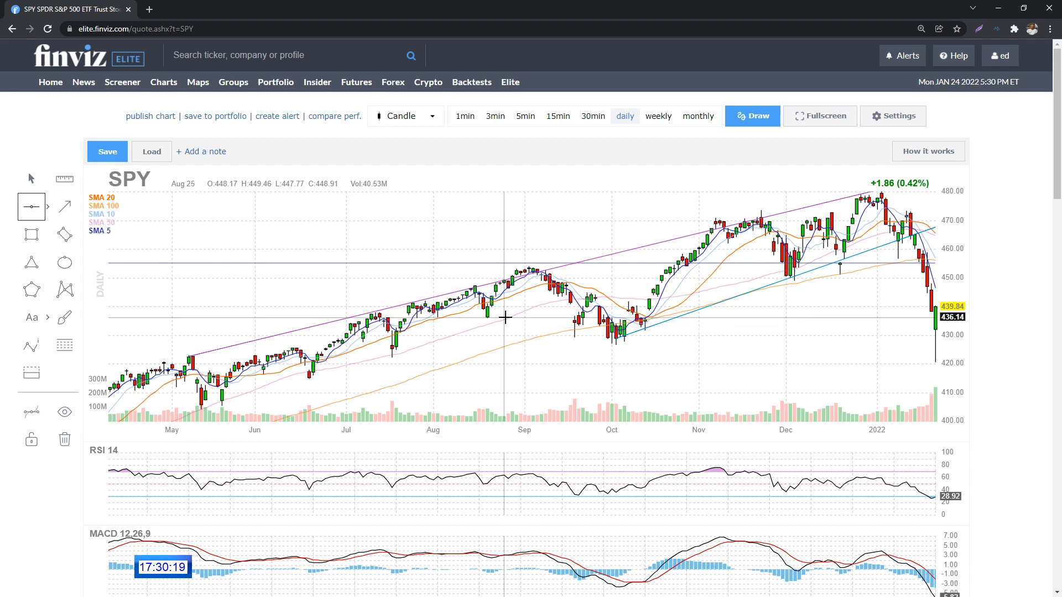
mouse_move(481, 321)
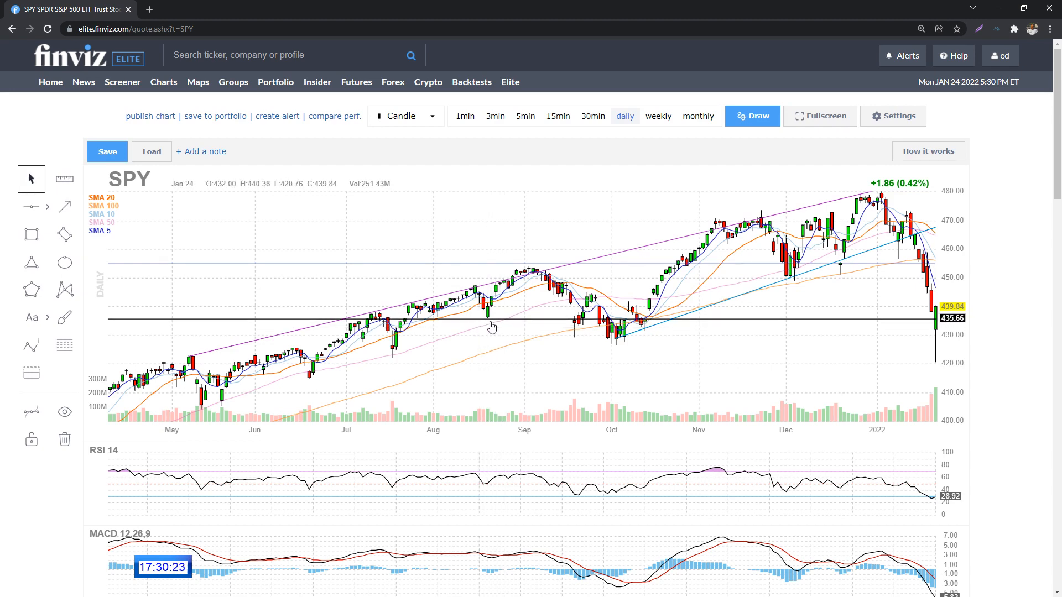
mouse_move(925, 331)
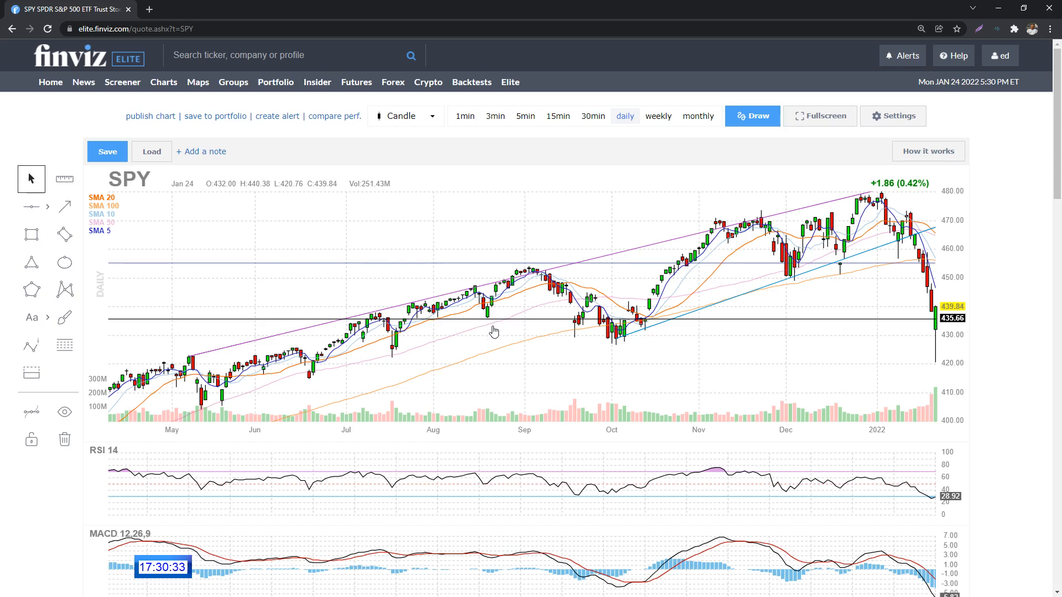
mouse_move(909, 360)
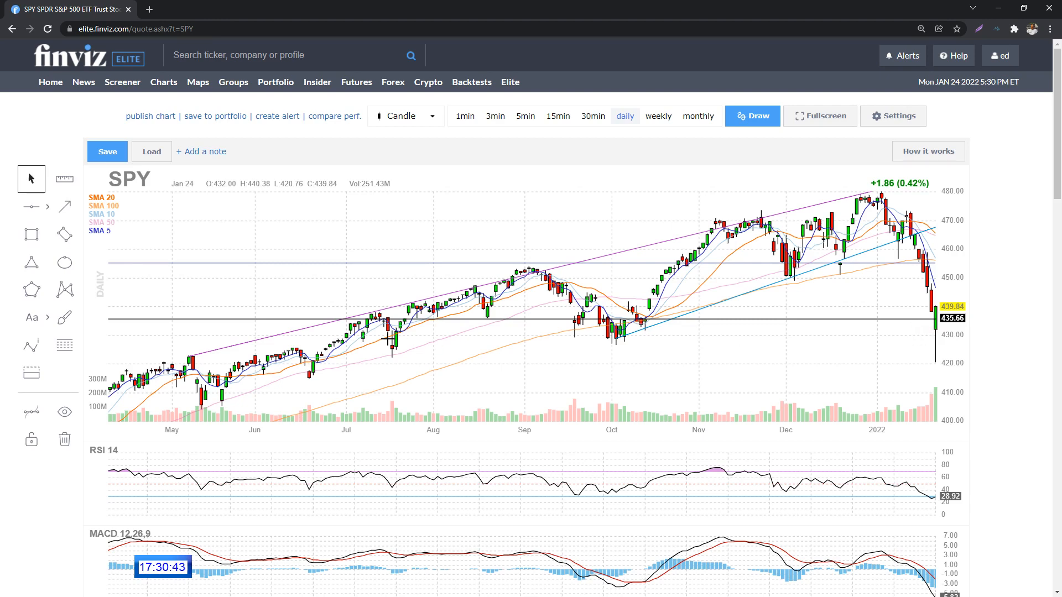
mouse_move(146, 287)
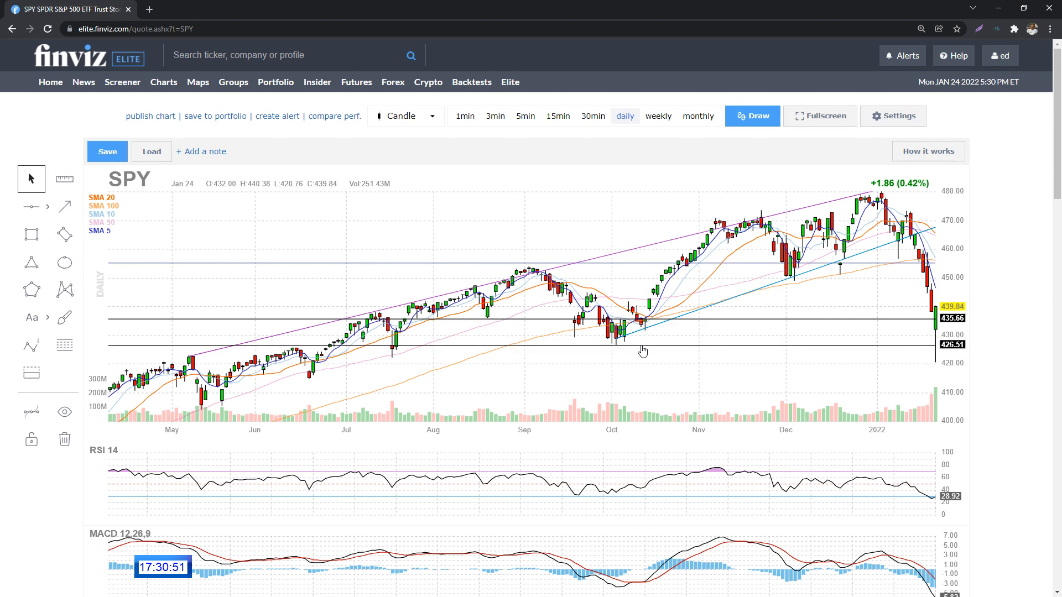
mouse_move(614, 355)
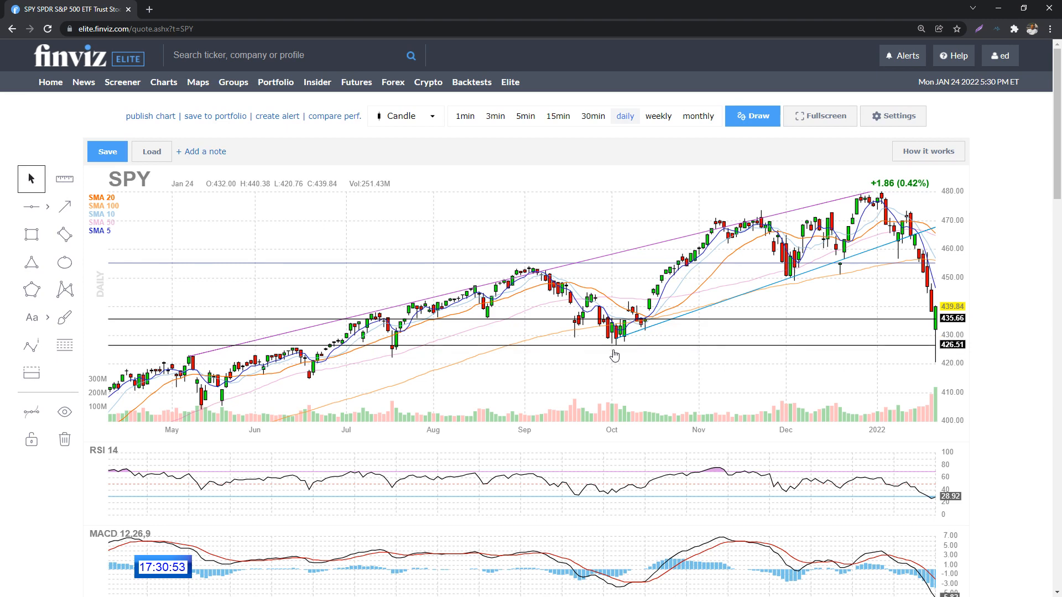
mouse_move(64, 235)
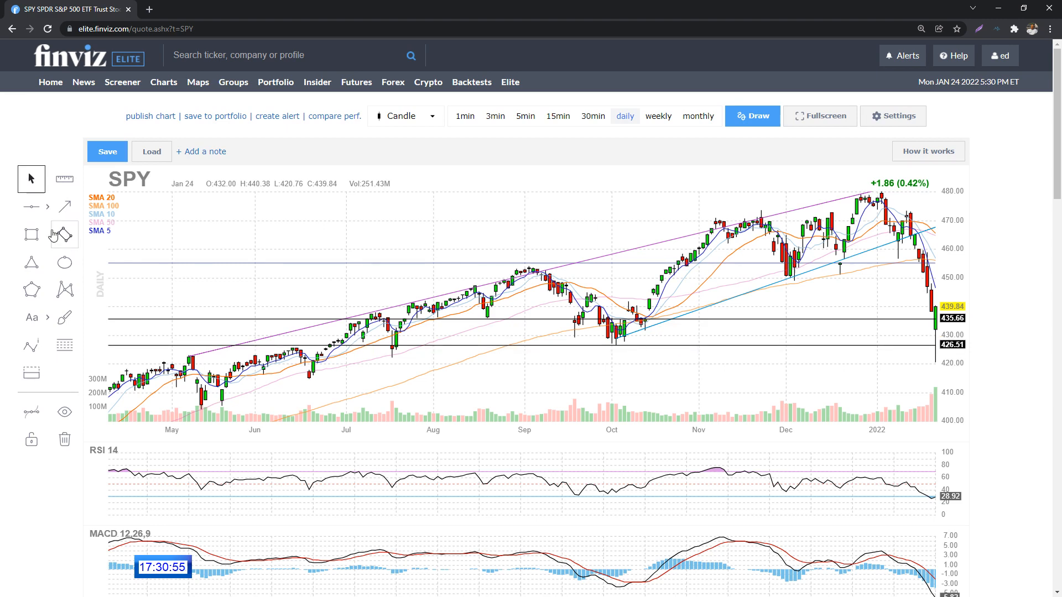
Step: Reselect the Horizontal line tool for support lines near 422.17 and 425.78
click(31, 207)
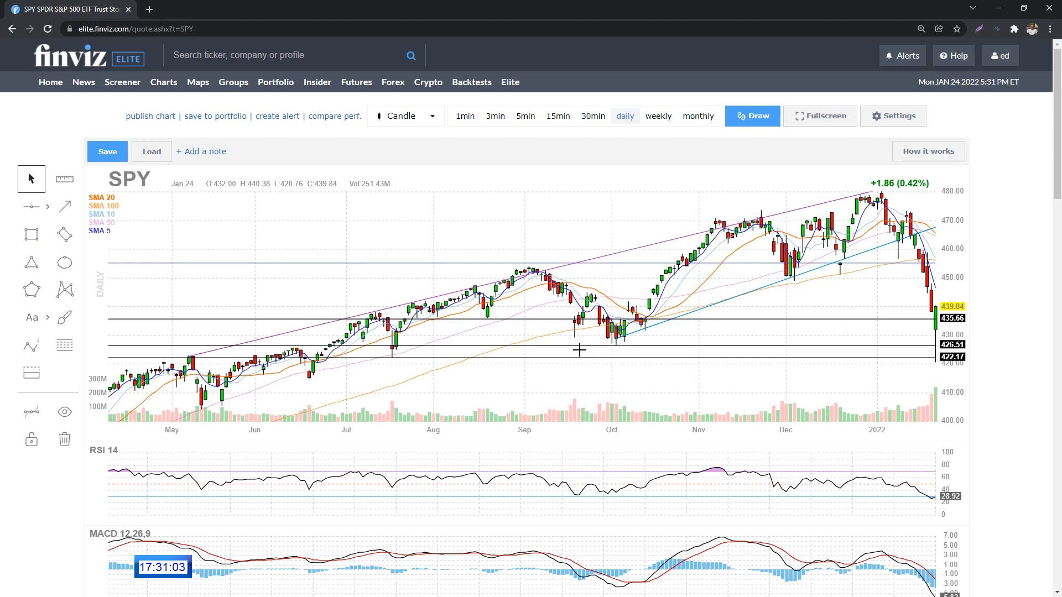
mouse_move(15, 227)
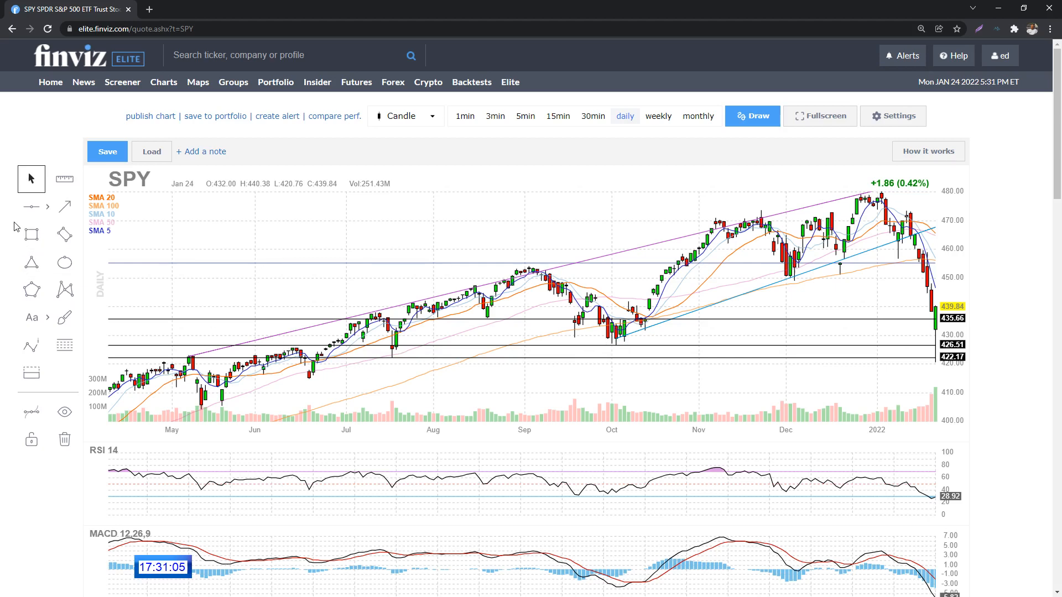
click(31, 206)
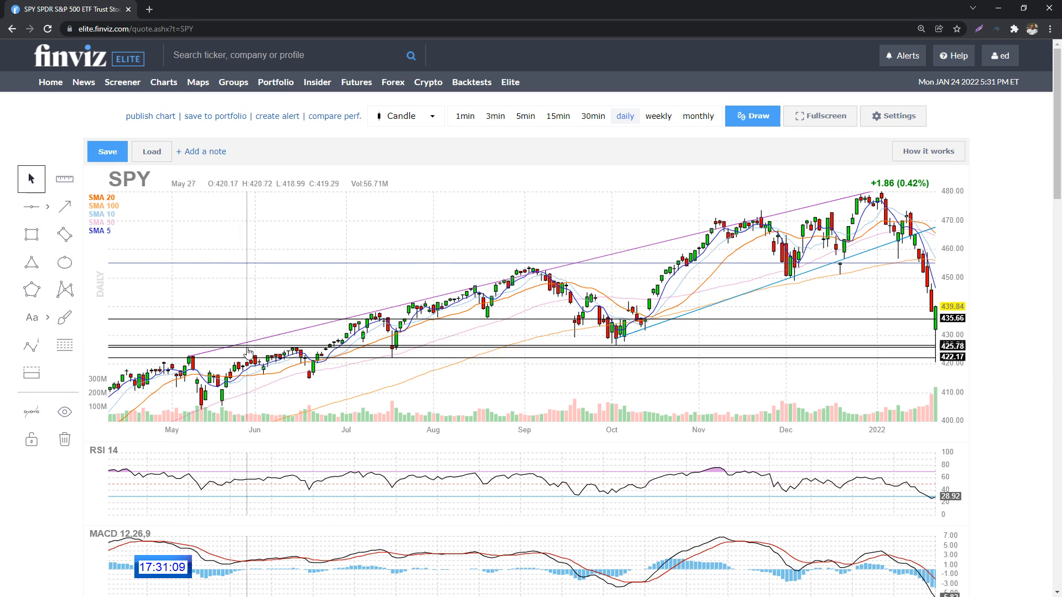
mouse_move(931, 357)
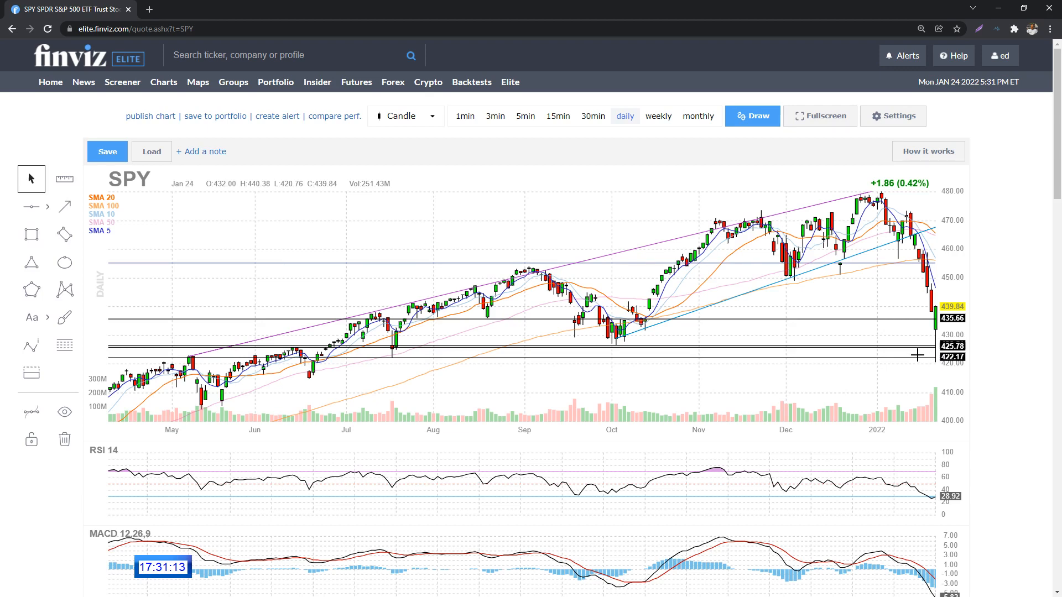
mouse_move(366, 368)
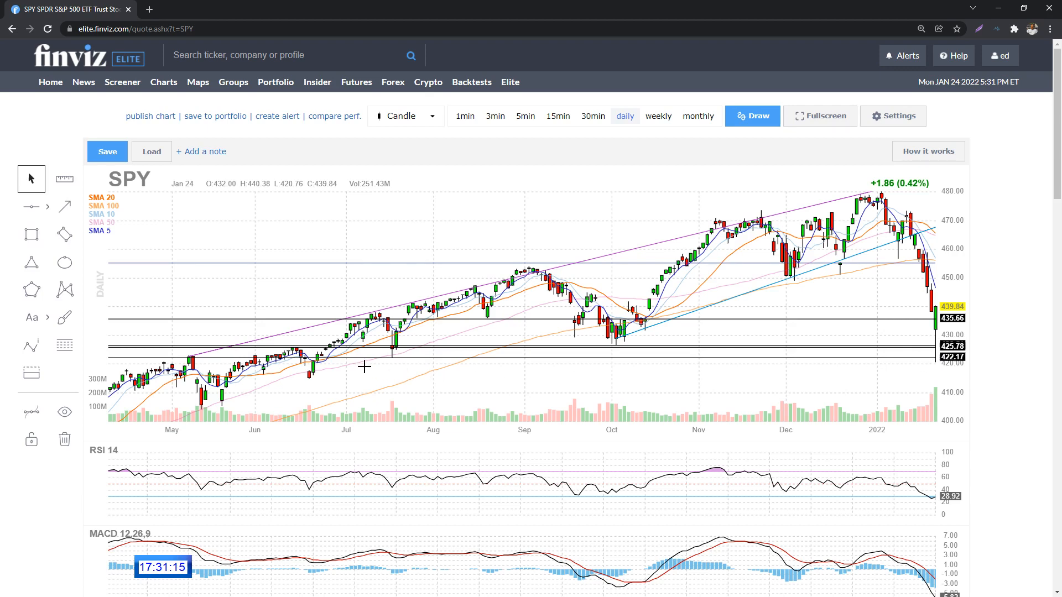
mouse_move(31, 206)
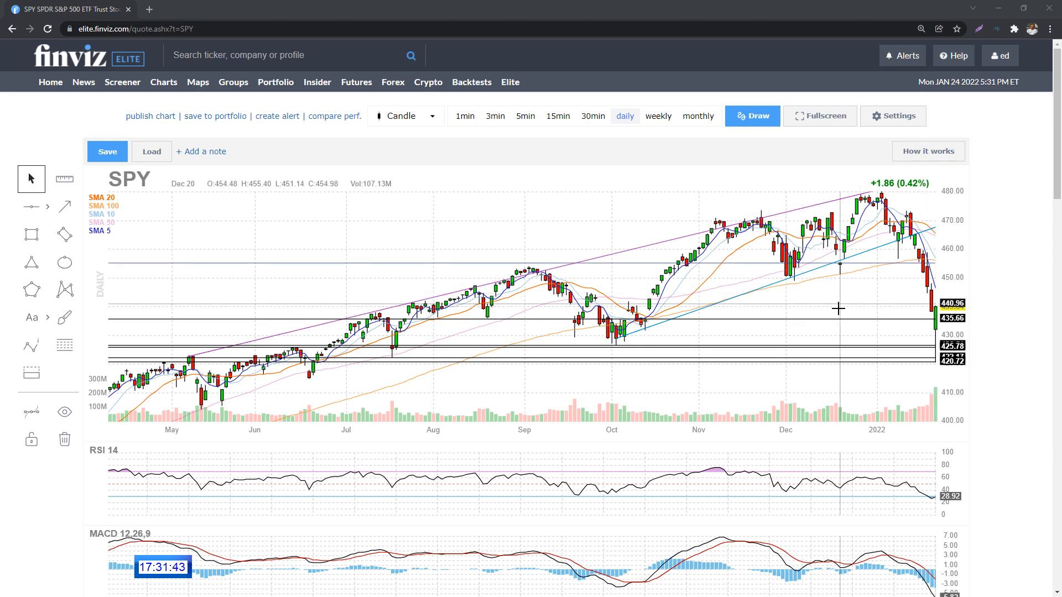
mouse_move(776, 302)
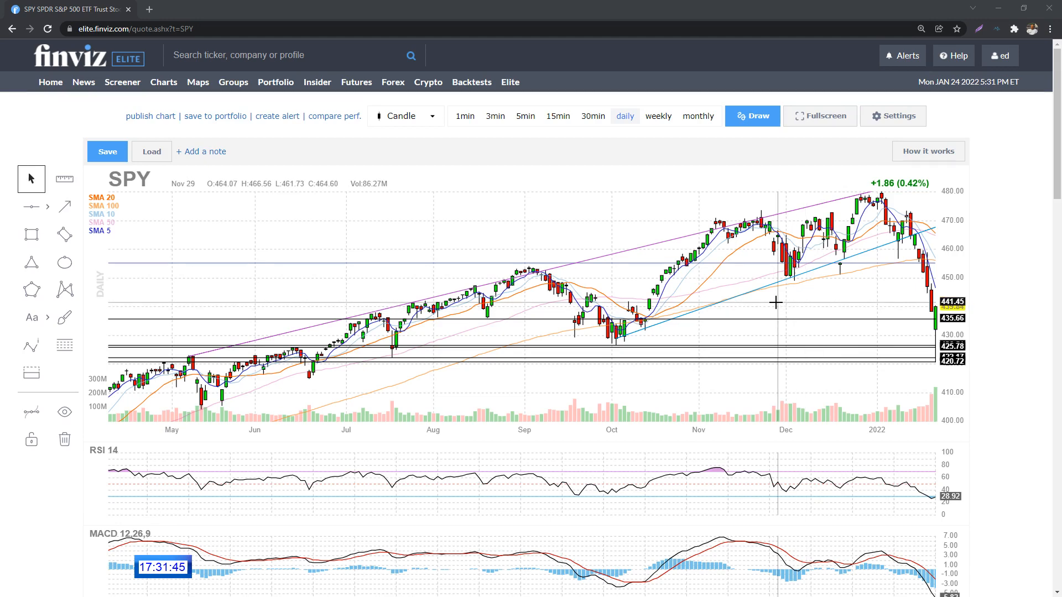
mouse_move(770, 298)
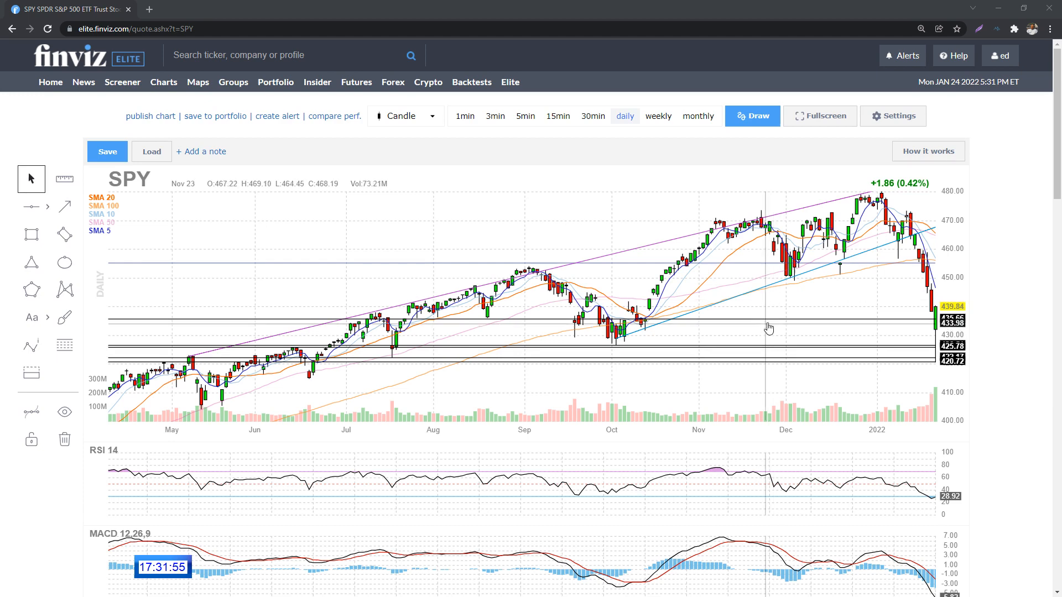
mouse_move(760, 306)
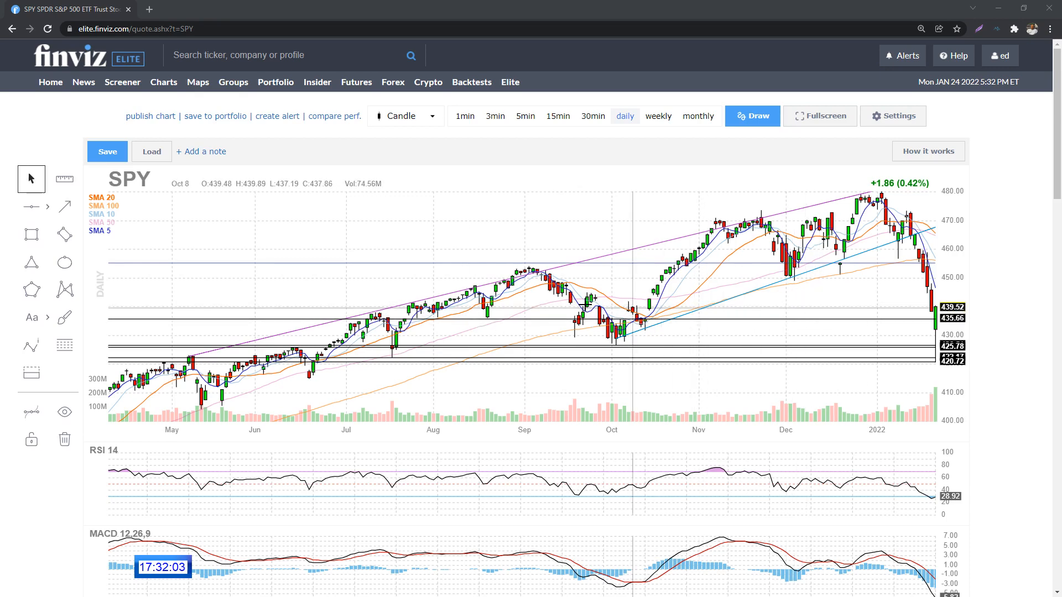
mouse_move(495, 353)
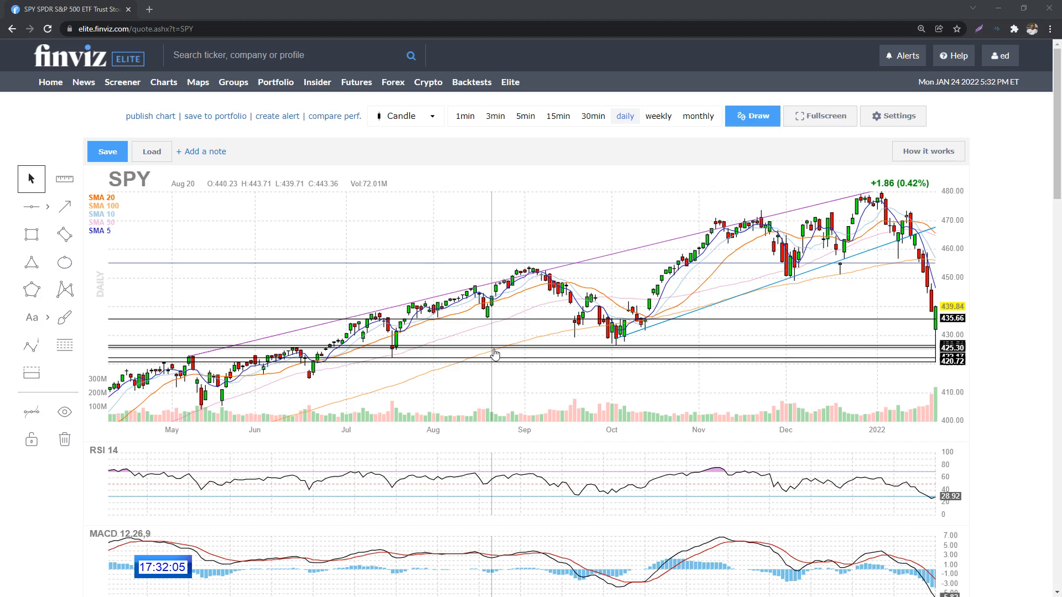
mouse_move(918, 293)
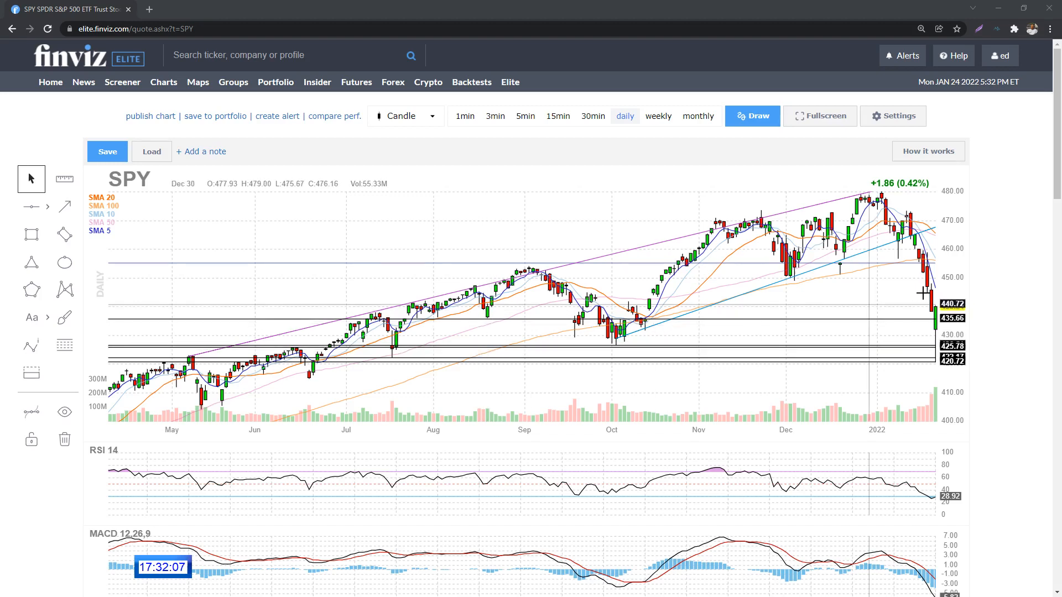
mouse_move(902, 307)
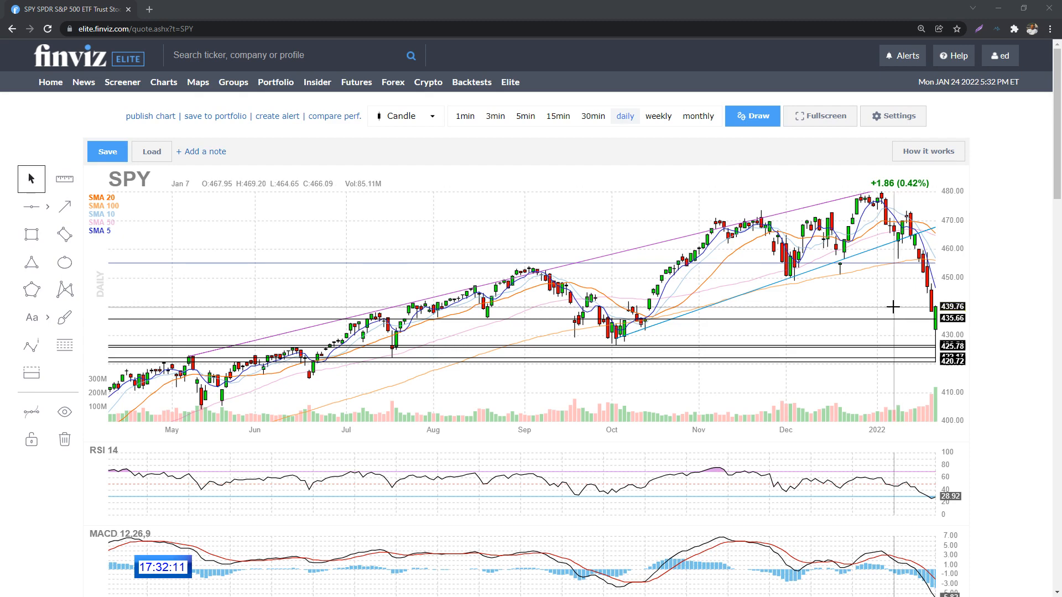
mouse_move(899, 311)
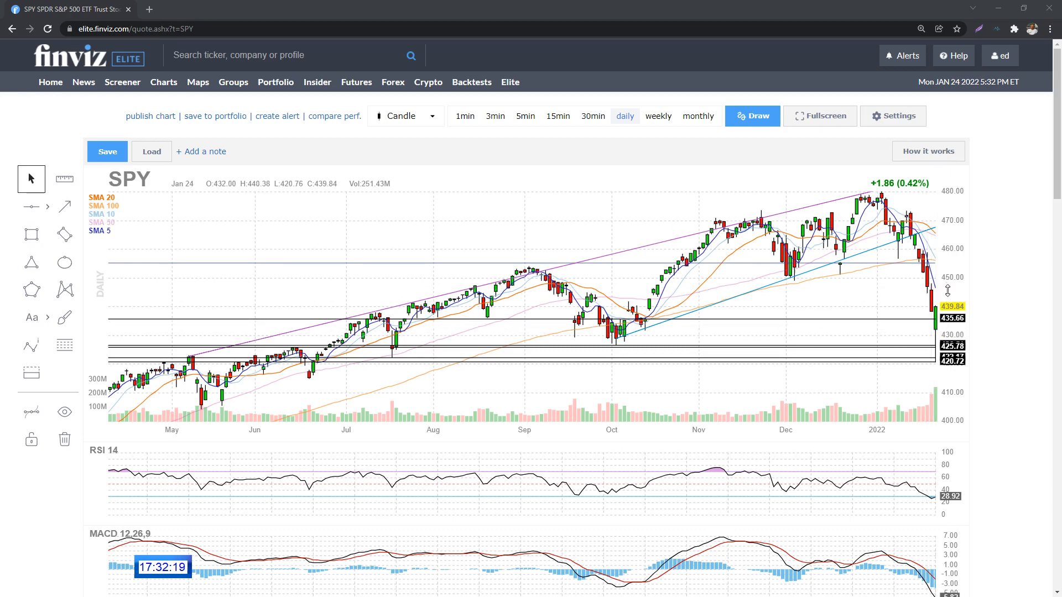
mouse_move(916, 289)
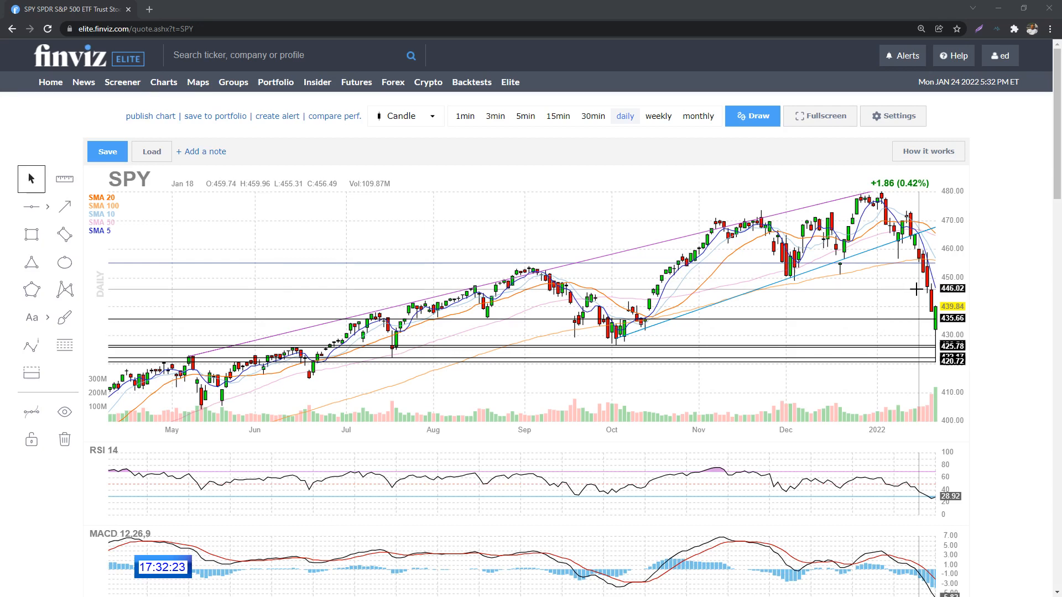
mouse_move(913, 289)
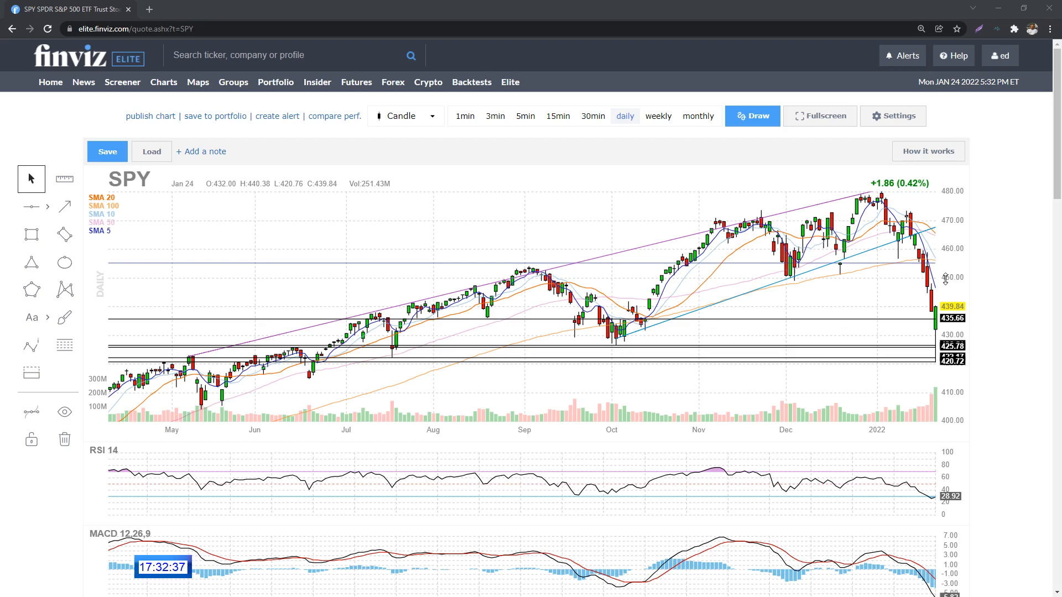
mouse_move(816, 286)
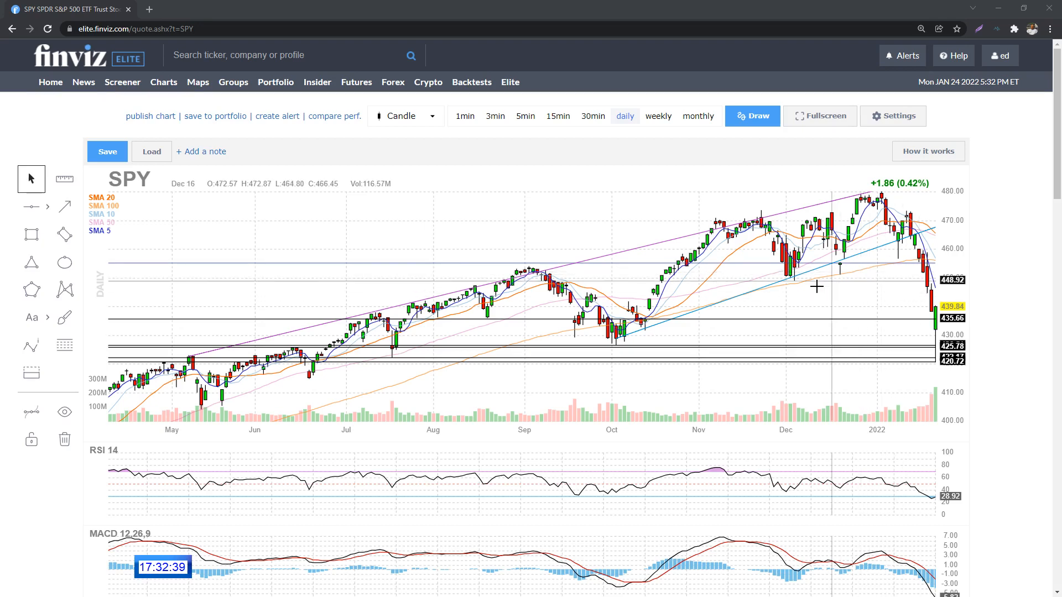
mouse_move(760, 276)
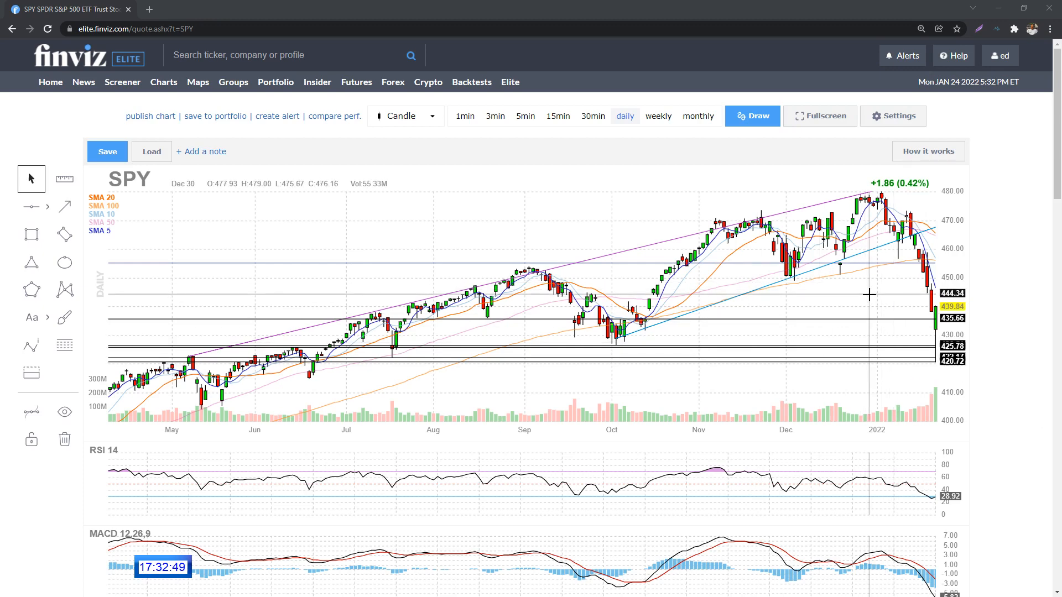
mouse_move(884, 306)
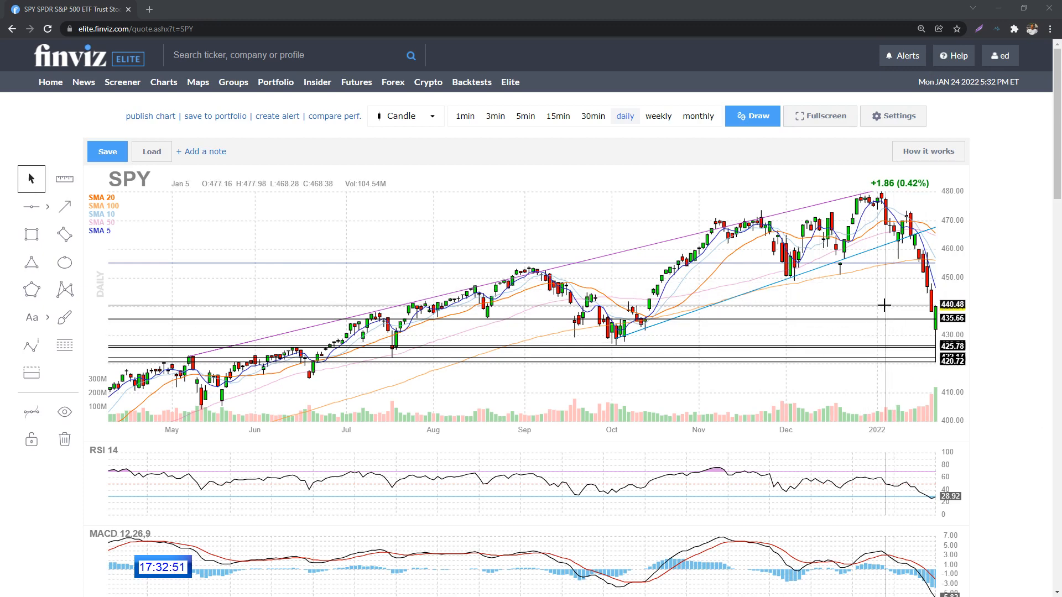
mouse_move(914, 303)
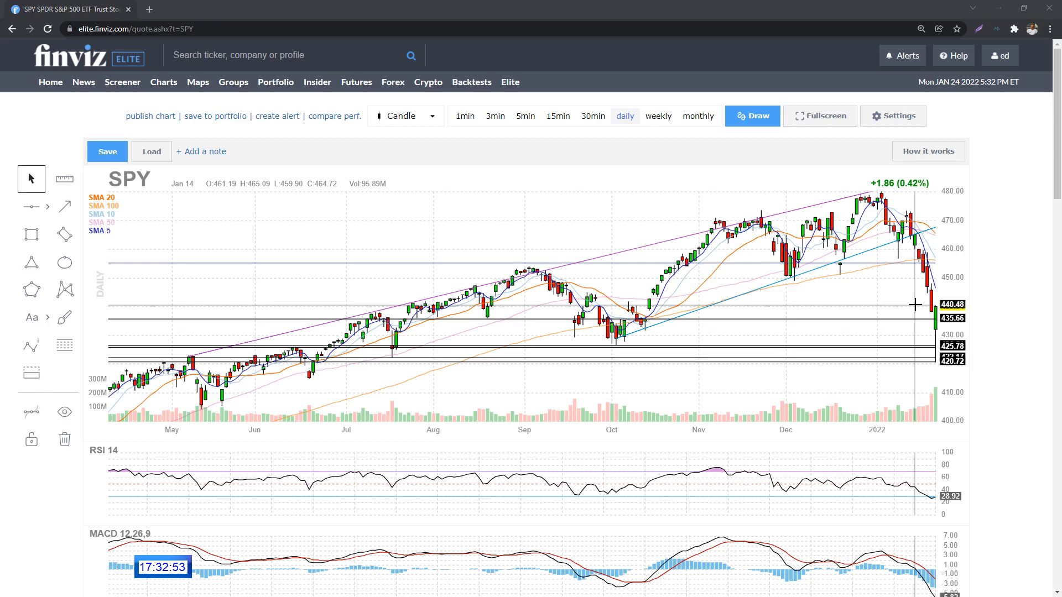
mouse_move(904, 281)
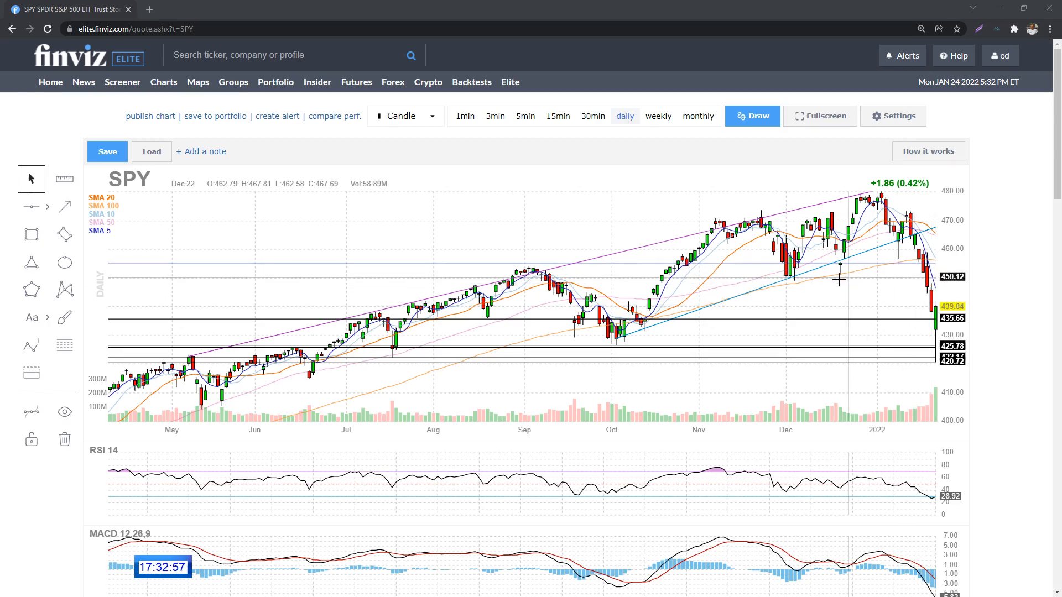
mouse_move(785, 304)
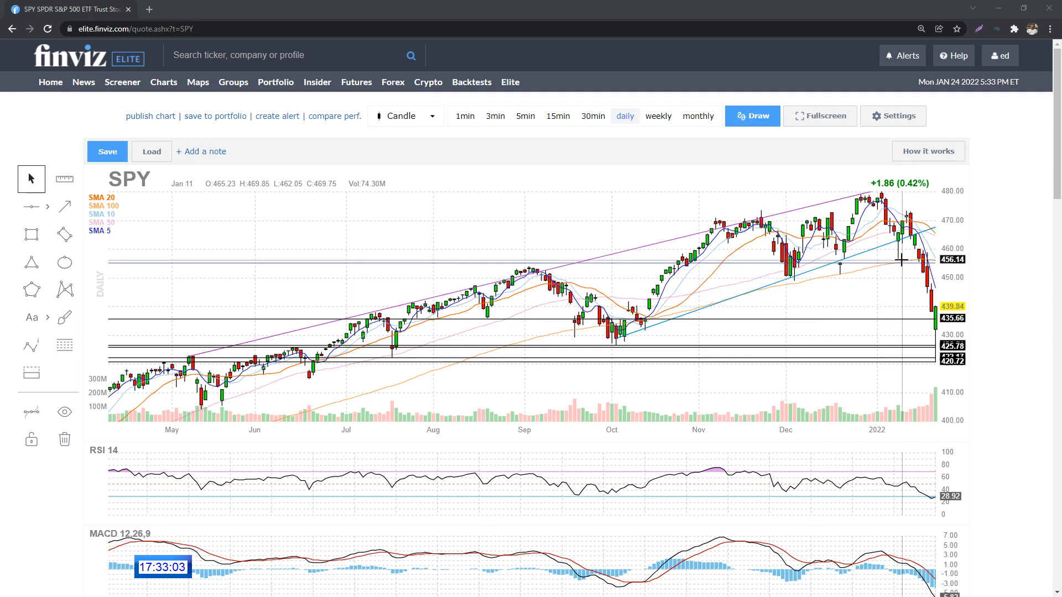
mouse_move(642, 297)
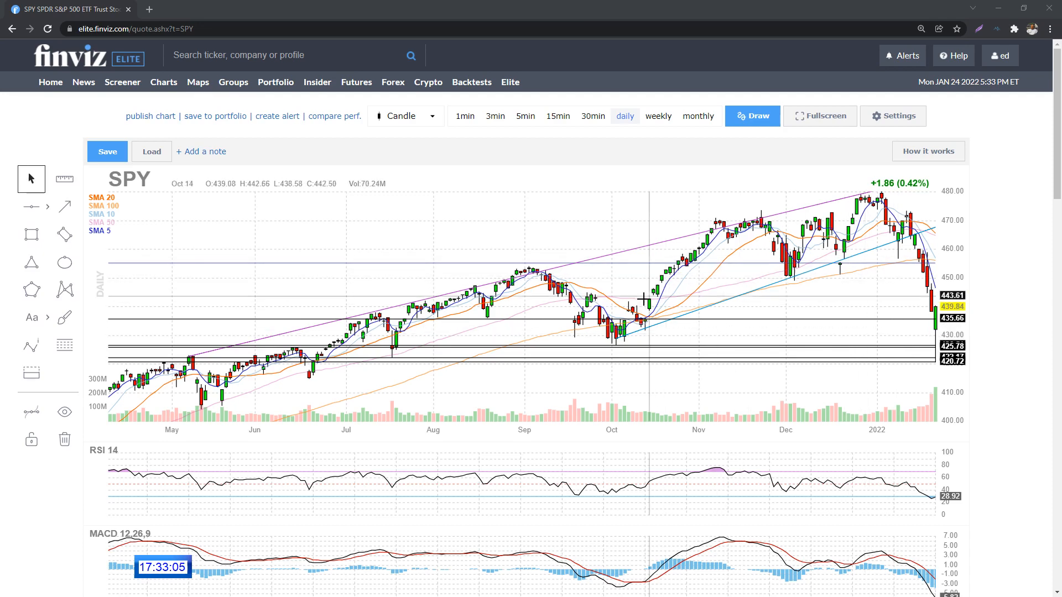
mouse_move(242, 224)
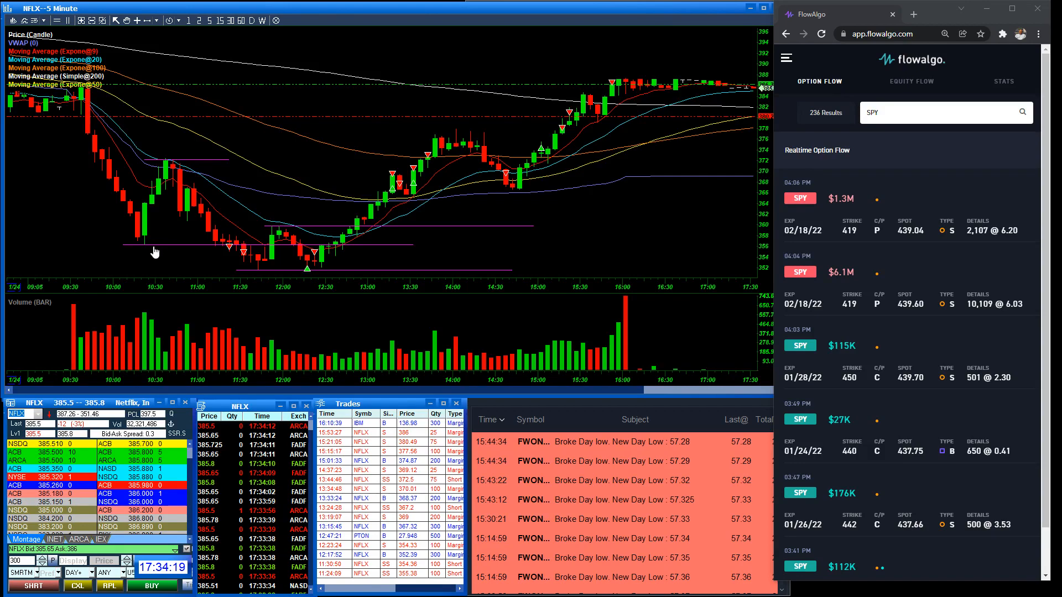
mouse_move(84, 126)
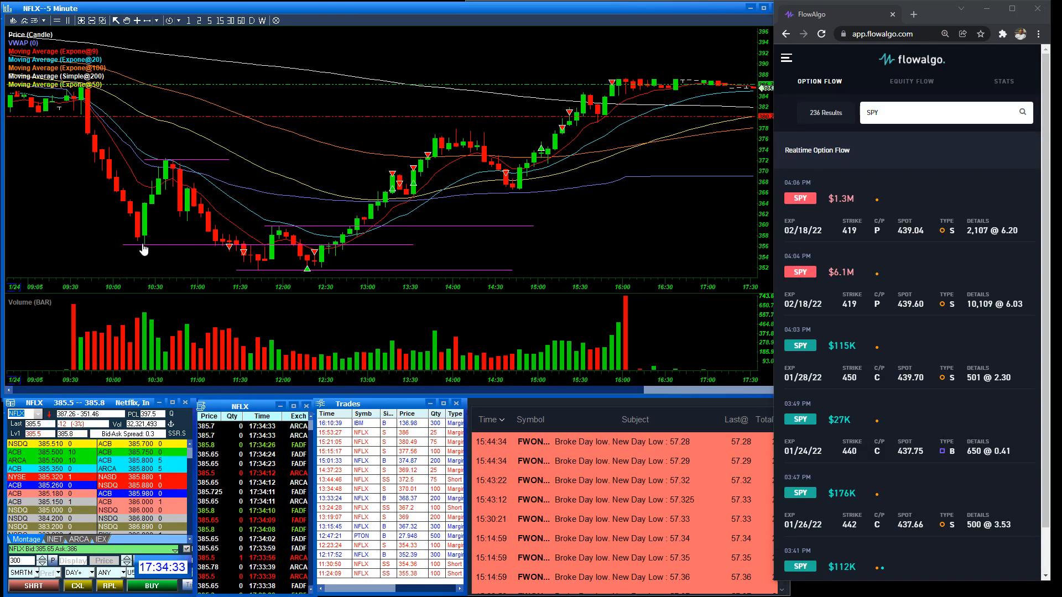
mouse_move(103, 167)
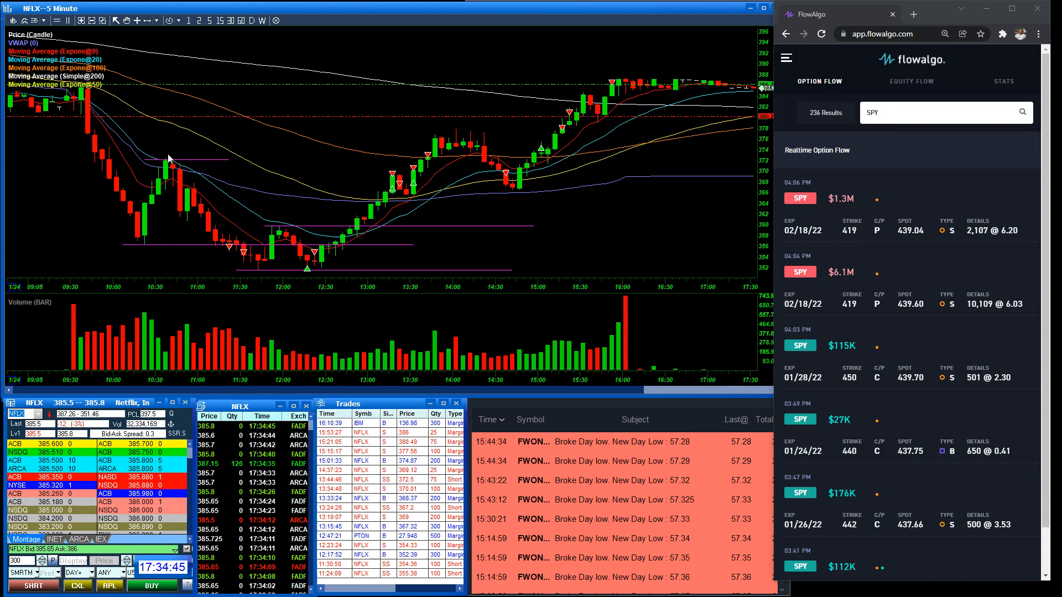
mouse_move(214, 250)
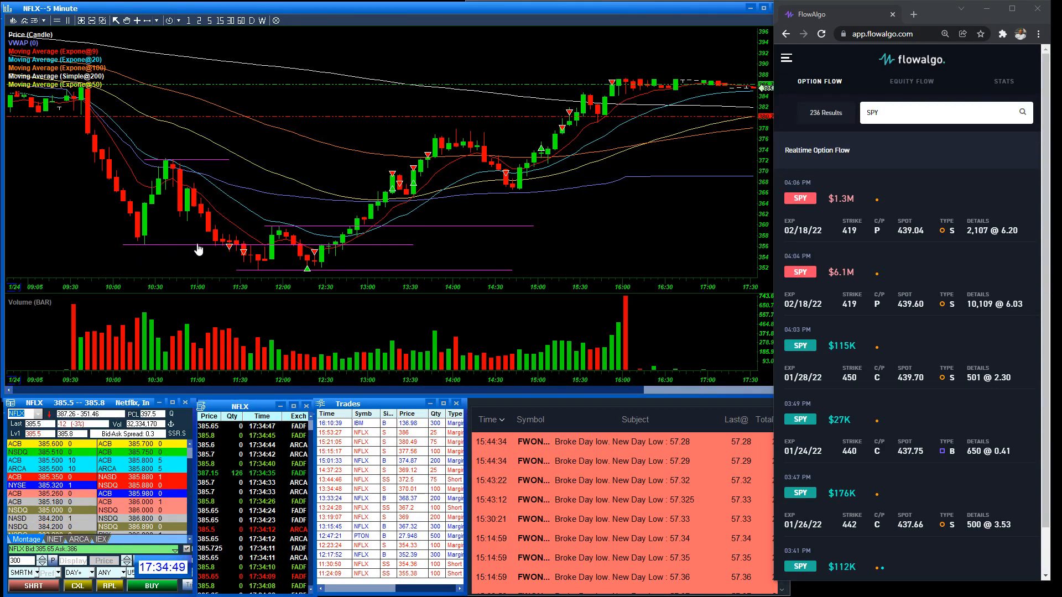
mouse_move(232, 256)
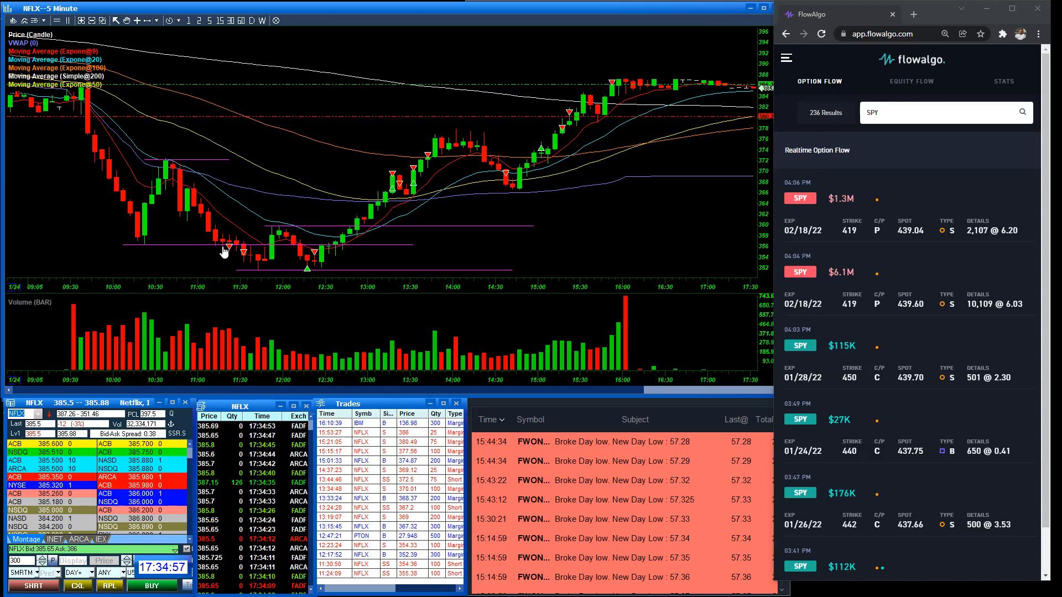
mouse_move(250, 269)
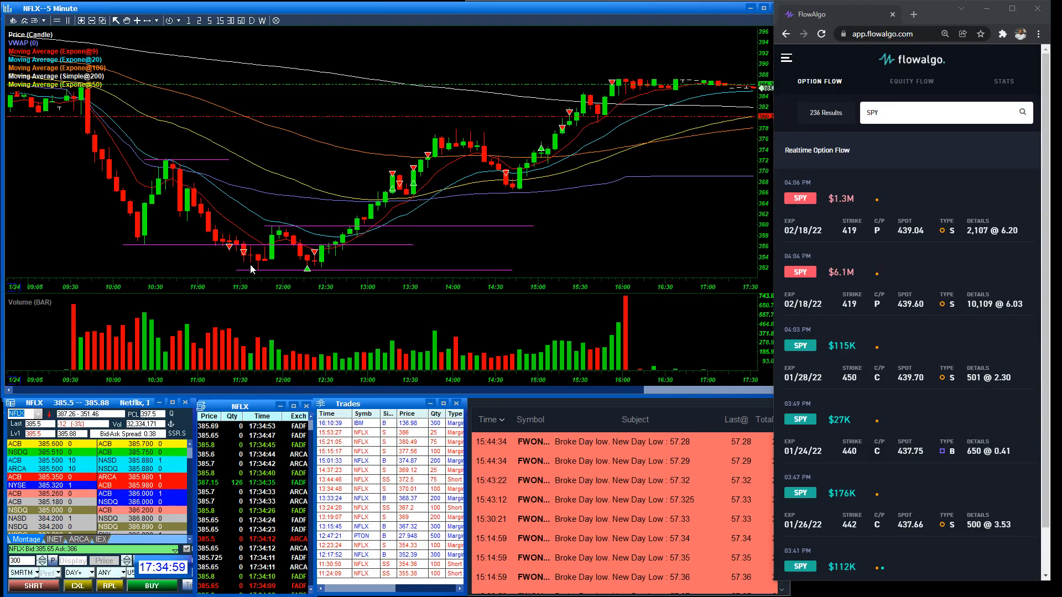
mouse_move(258, 275)
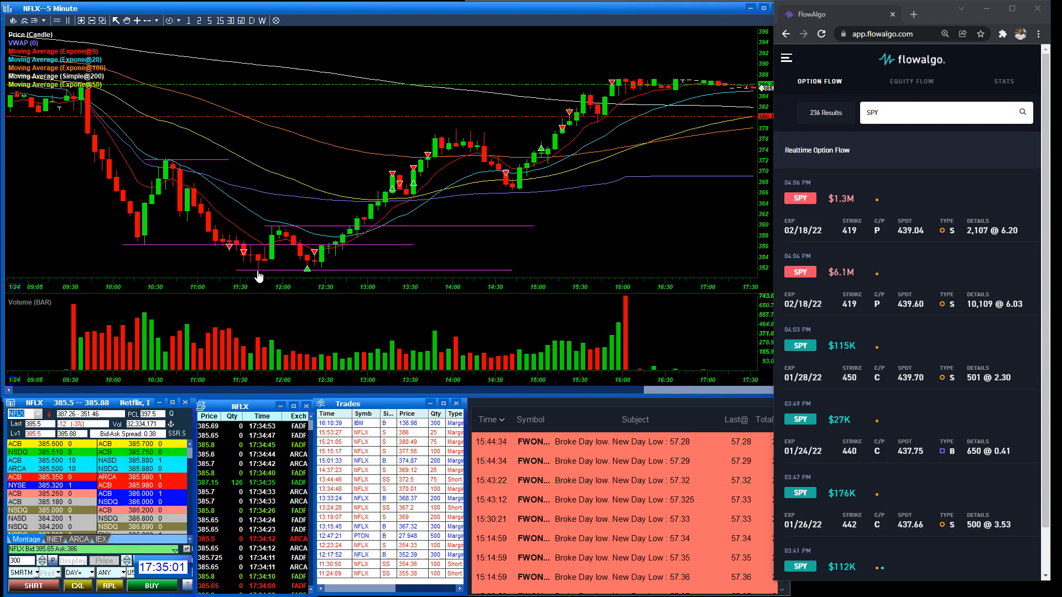
mouse_move(263, 283)
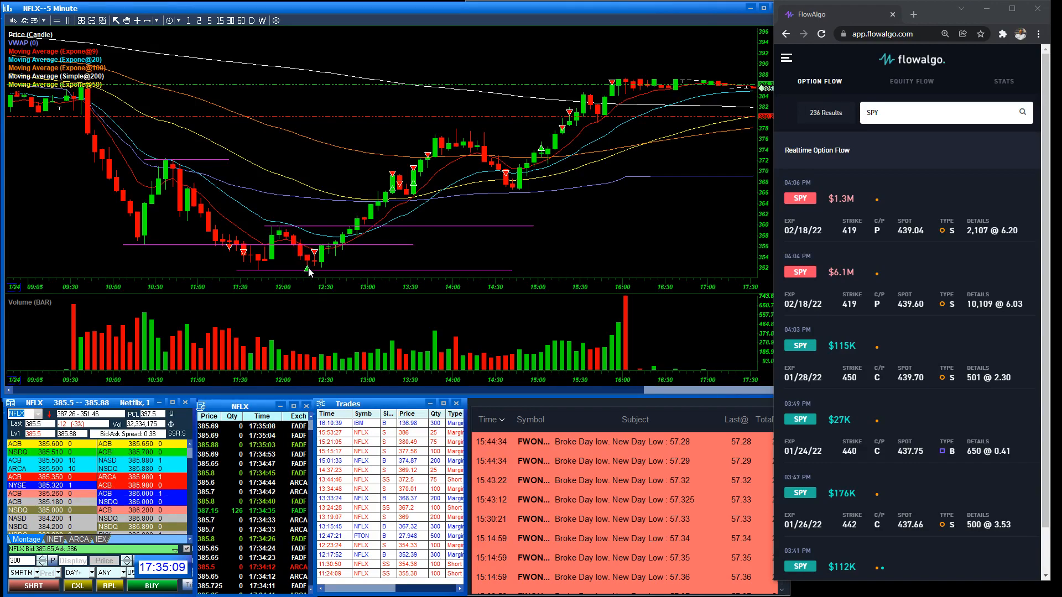
mouse_move(256, 278)
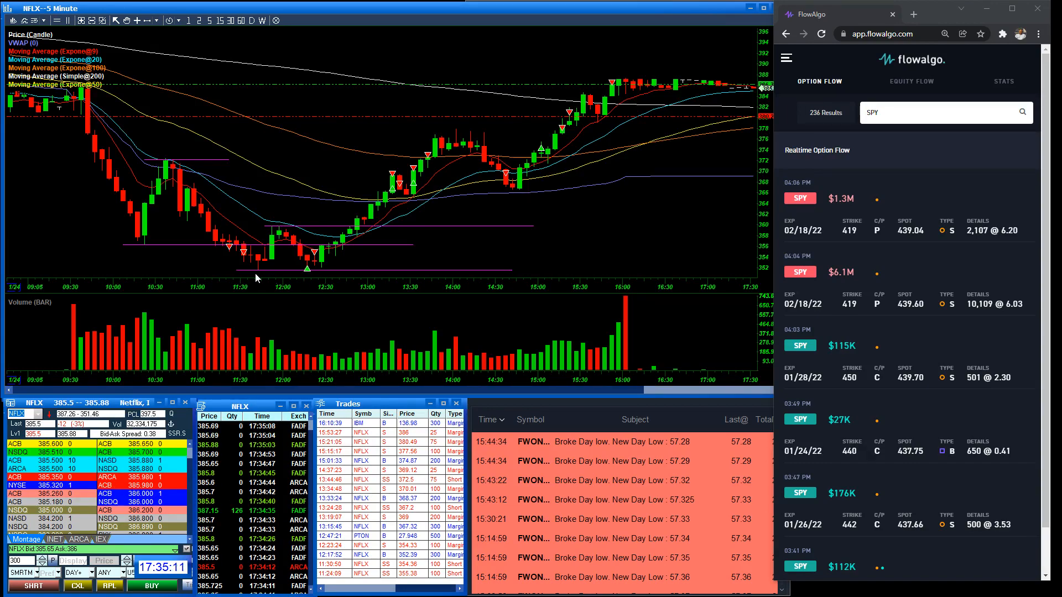
mouse_move(277, 272)
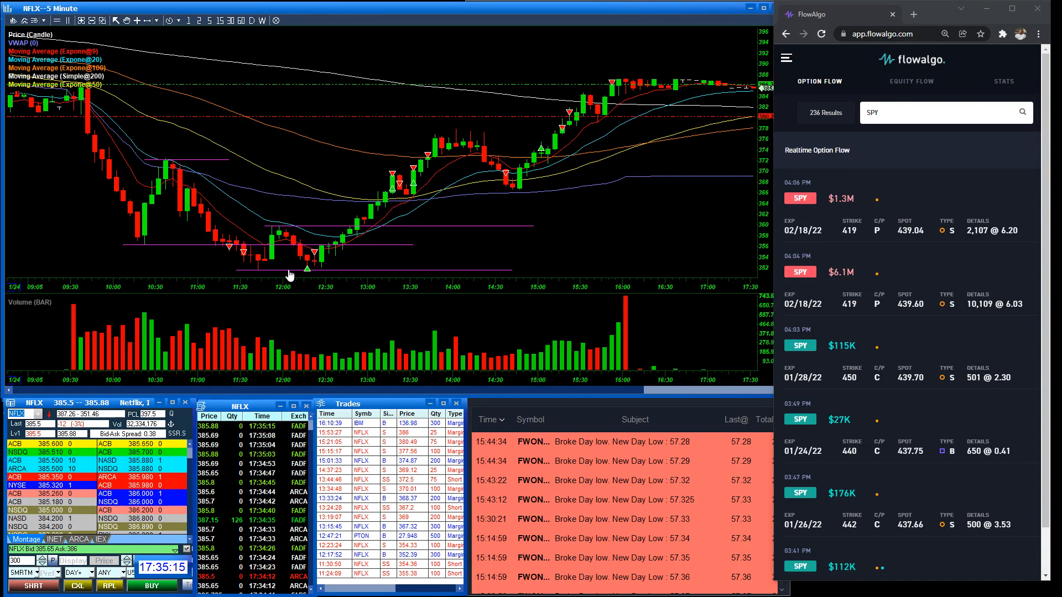
mouse_move(310, 278)
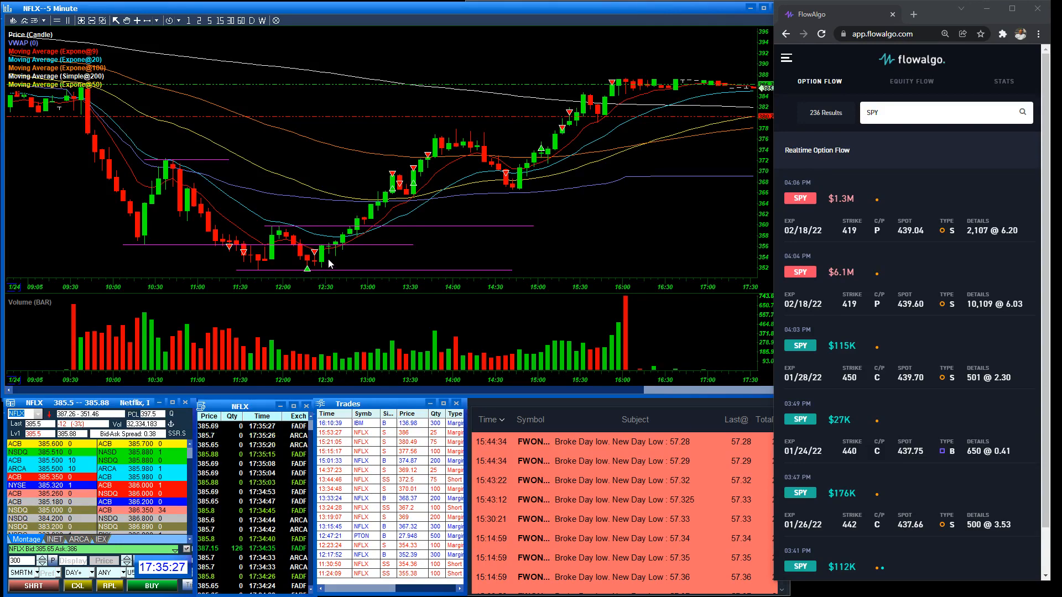
mouse_move(285, 280)
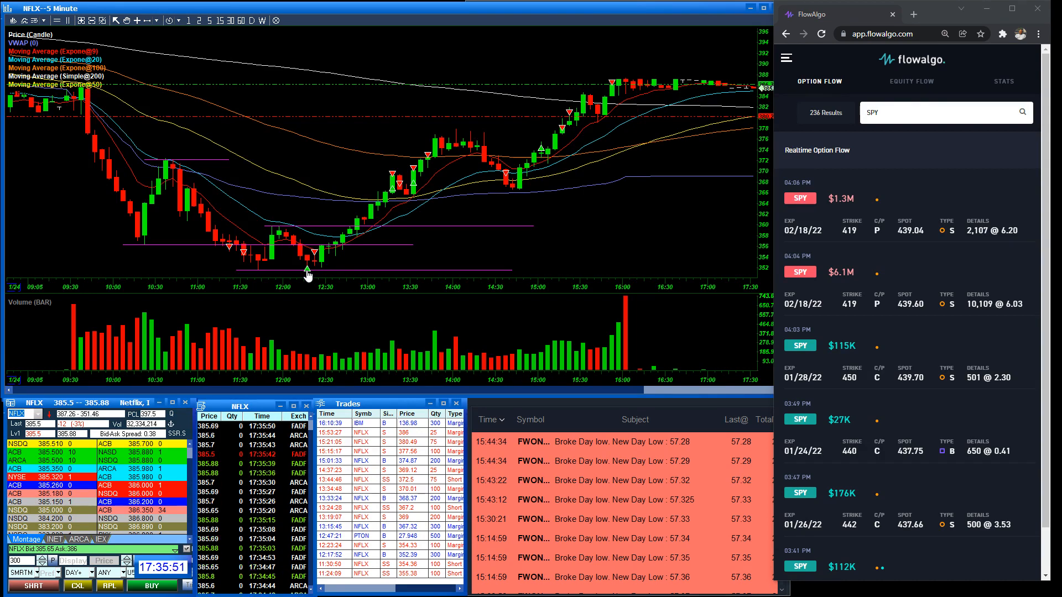
mouse_move(312, 258)
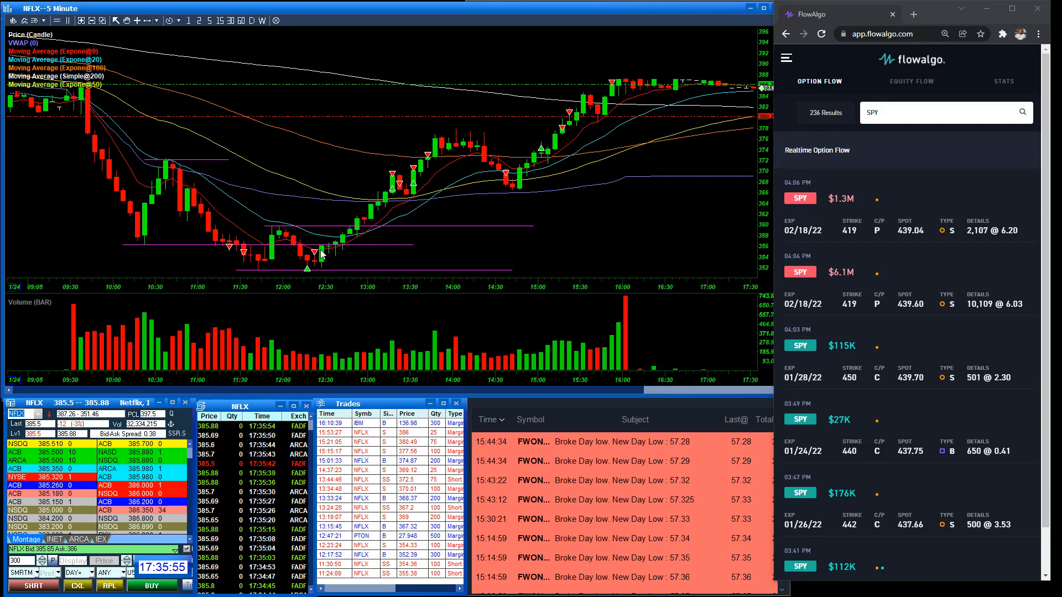
mouse_move(331, 257)
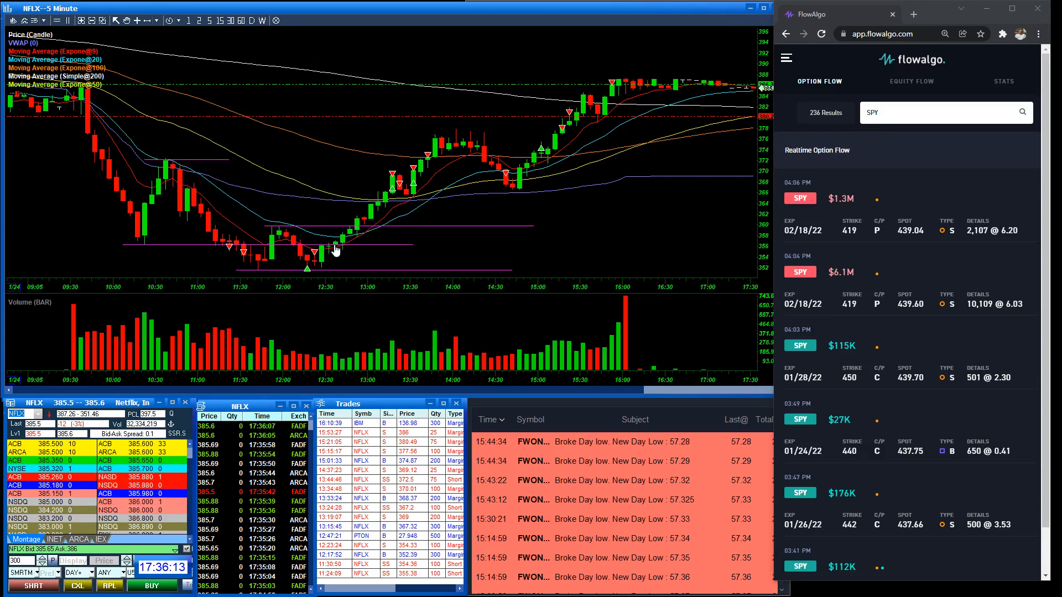
mouse_move(362, 225)
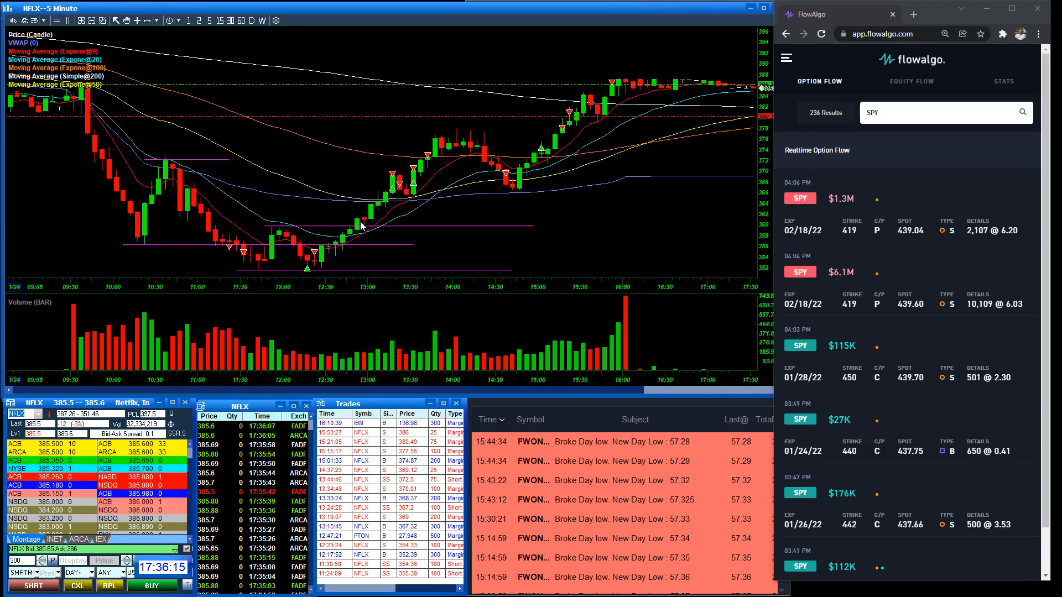
mouse_move(384, 203)
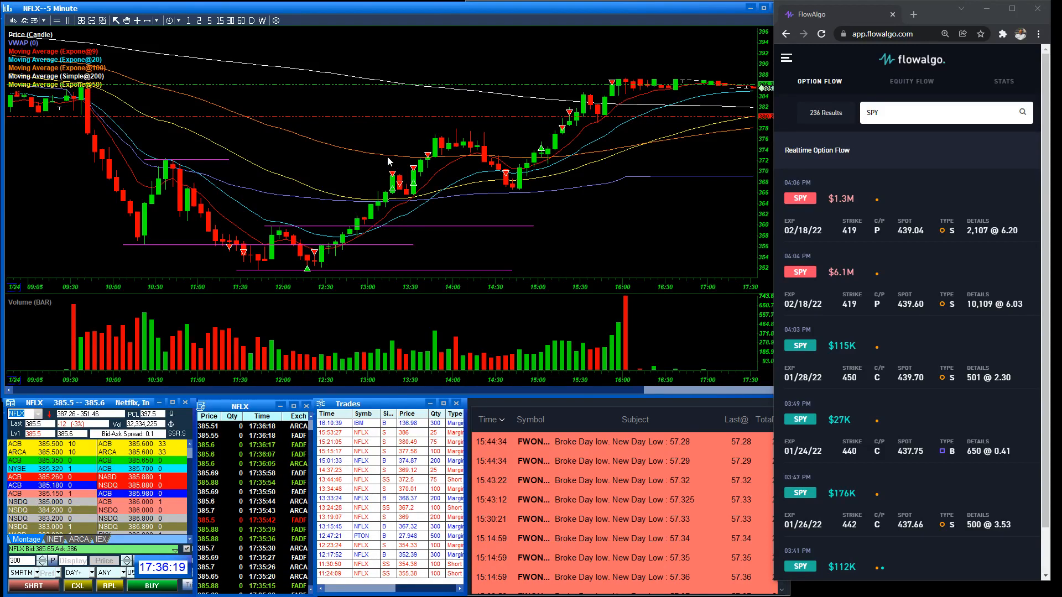
mouse_move(405, 156)
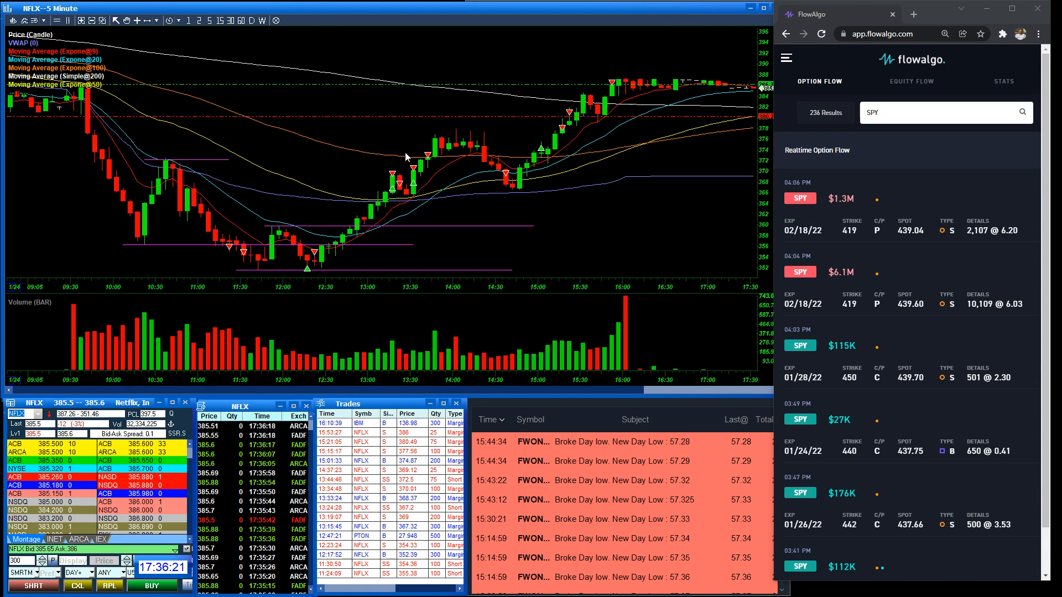
mouse_move(389, 202)
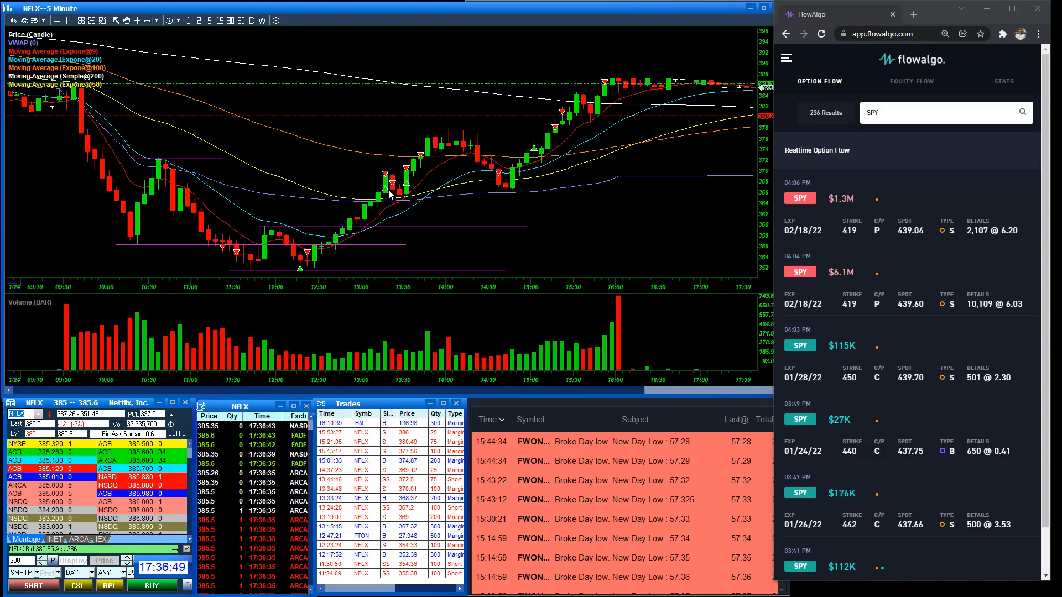
mouse_move(399, 203)
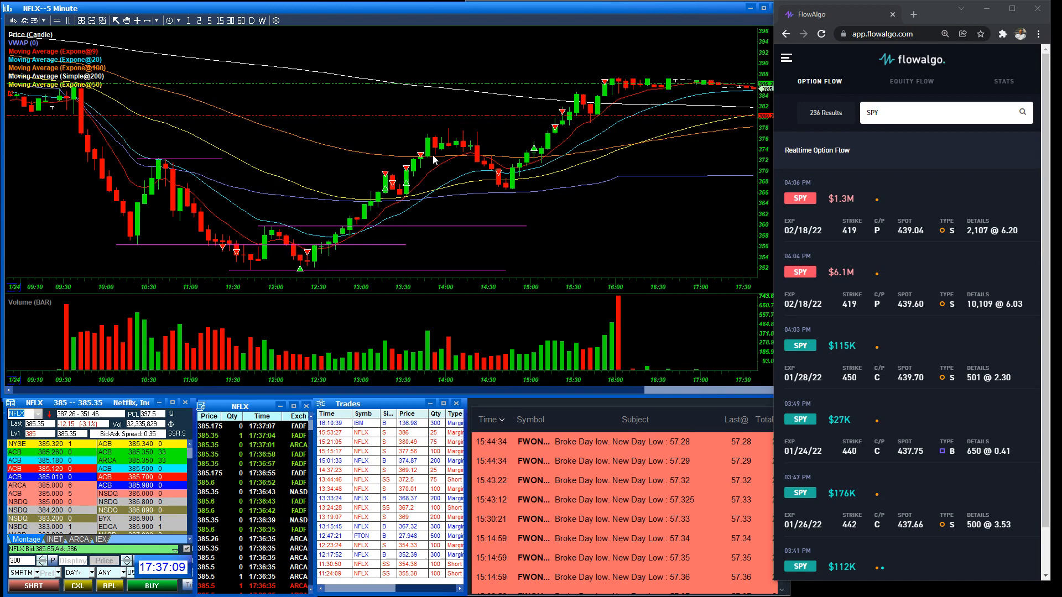
mouse_move(485, 158)
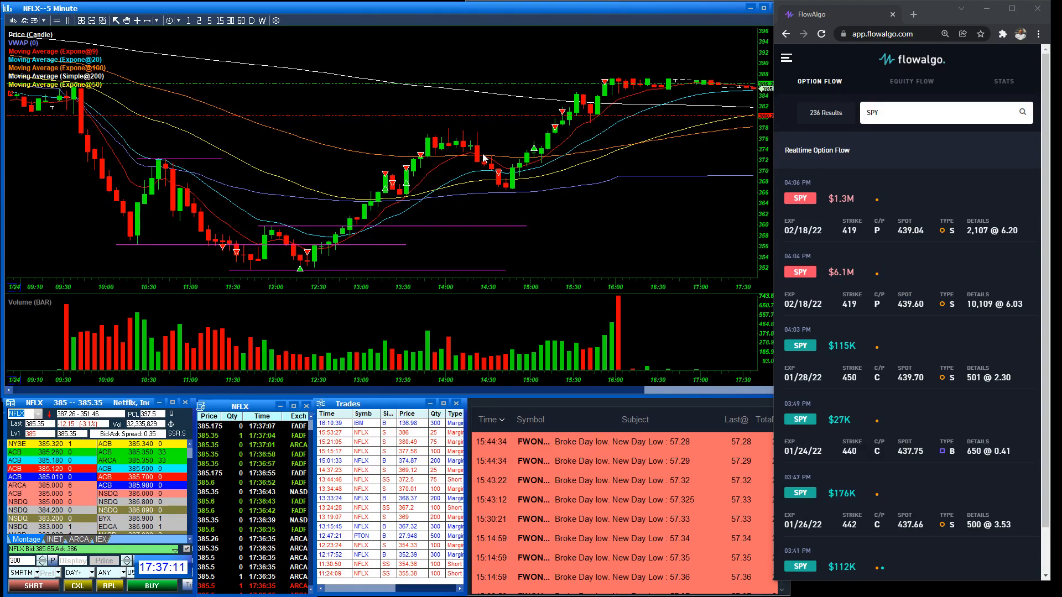
mouse_move(447, 122)
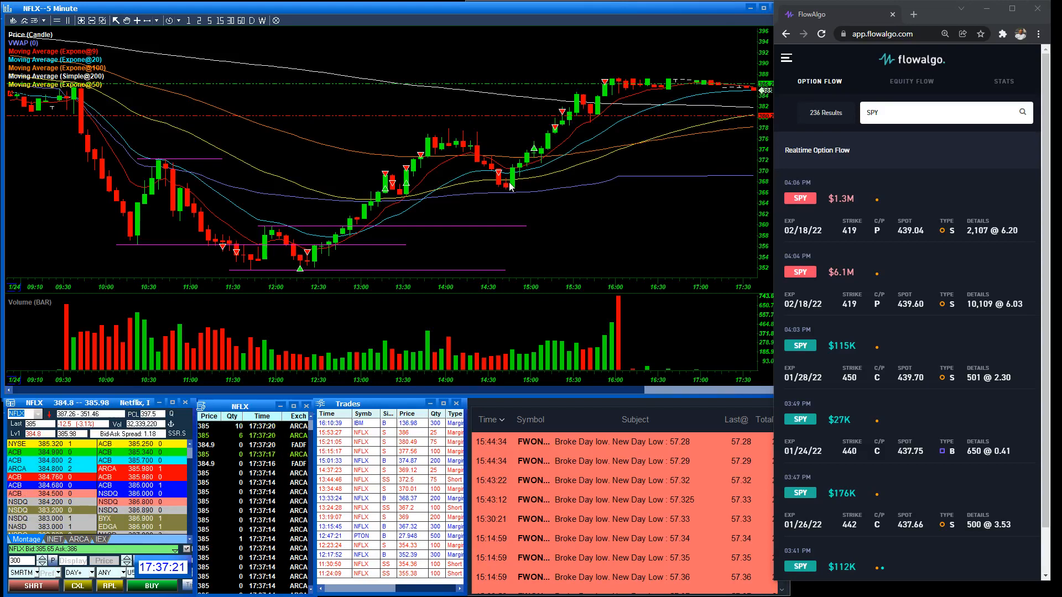
mouse_move(542, 156)
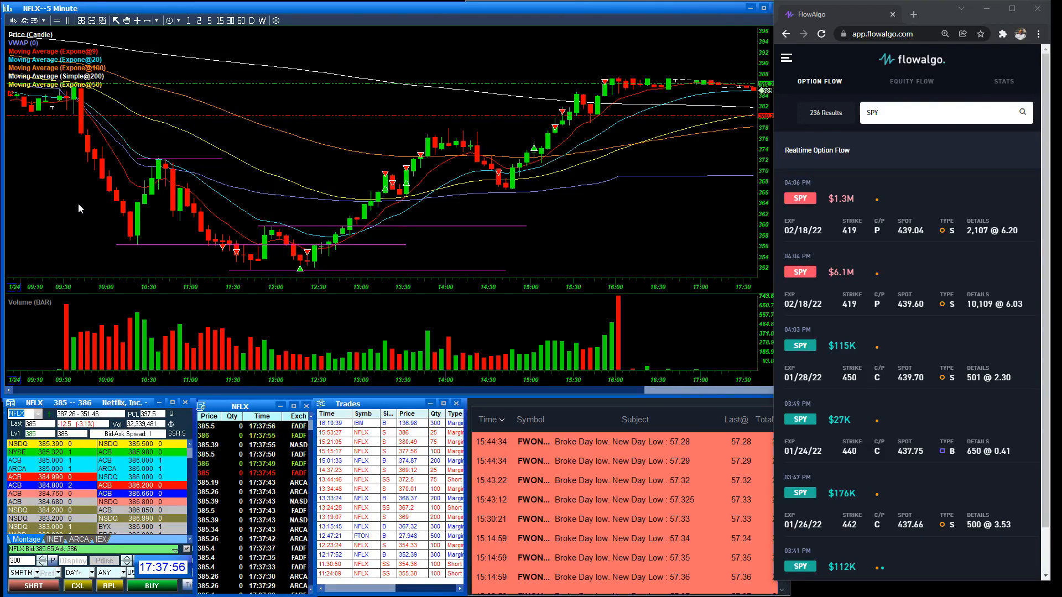
mouse_move(111, 197)
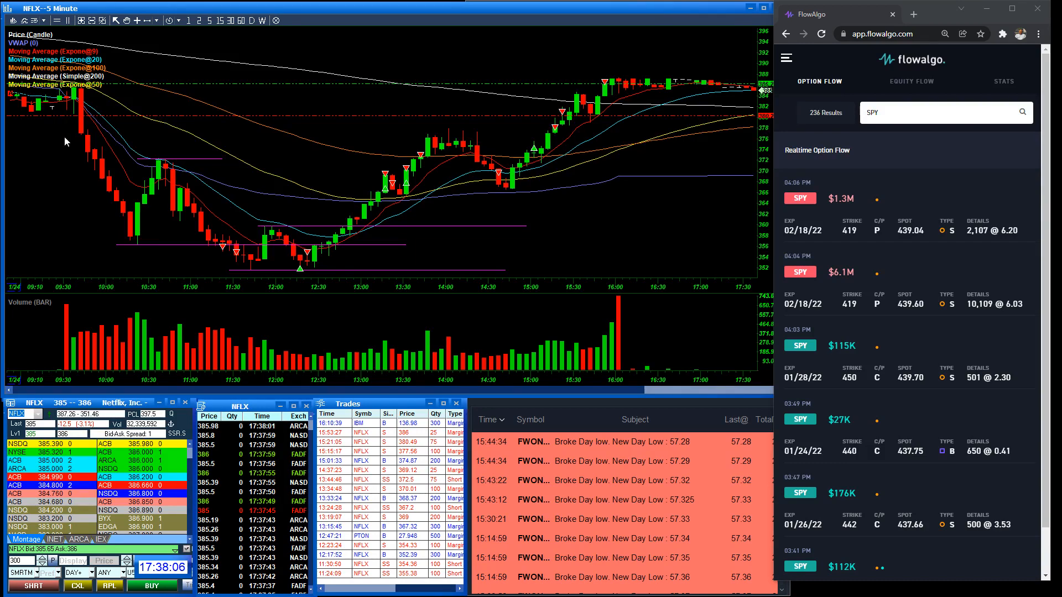
mouse_move(38, 156)
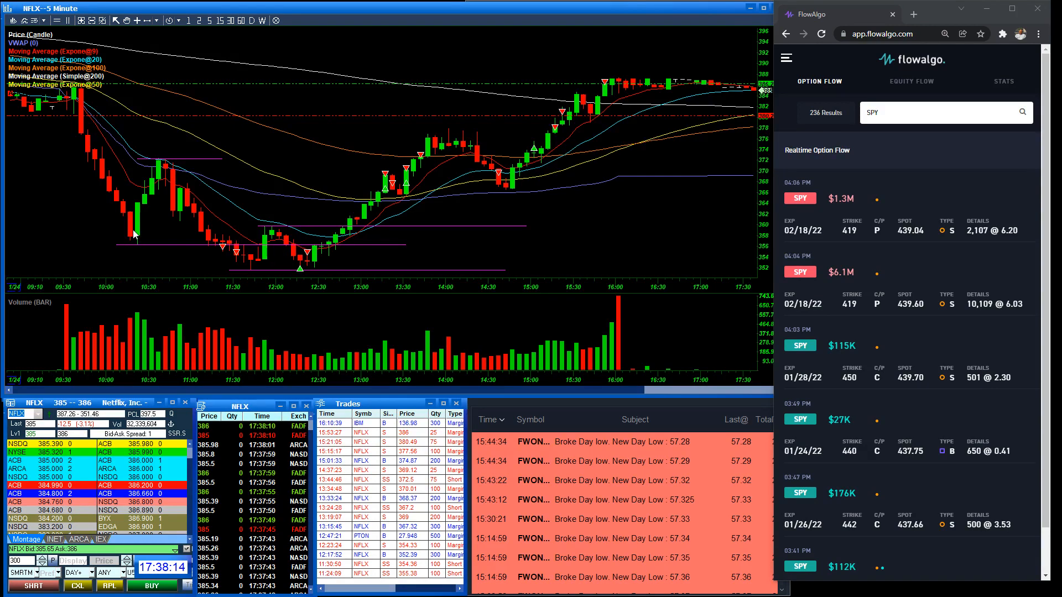
mouse_move(121, 187)
text(PTON)
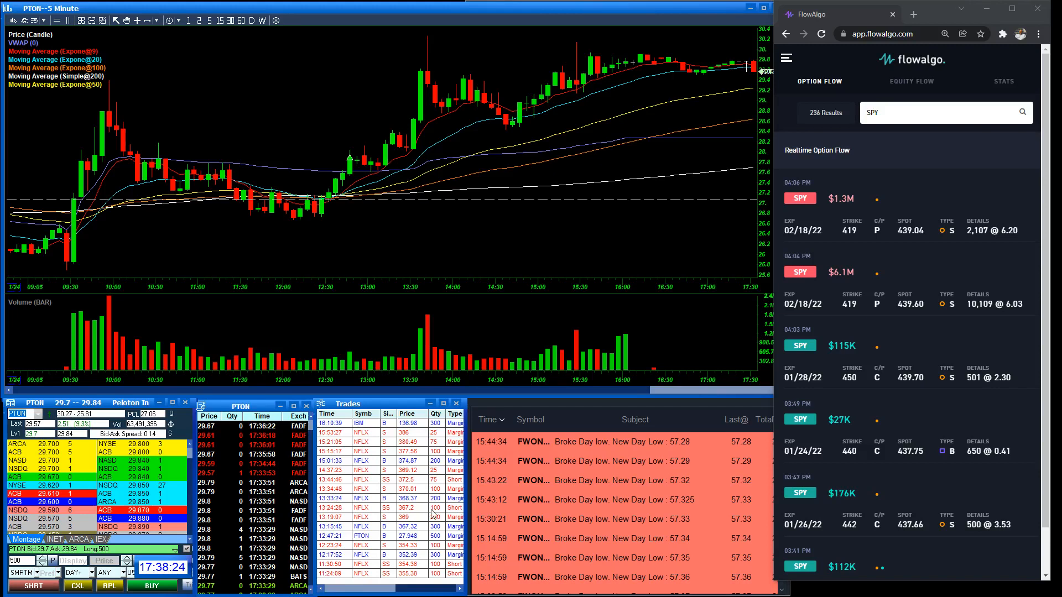
mouse_move(781, 415)
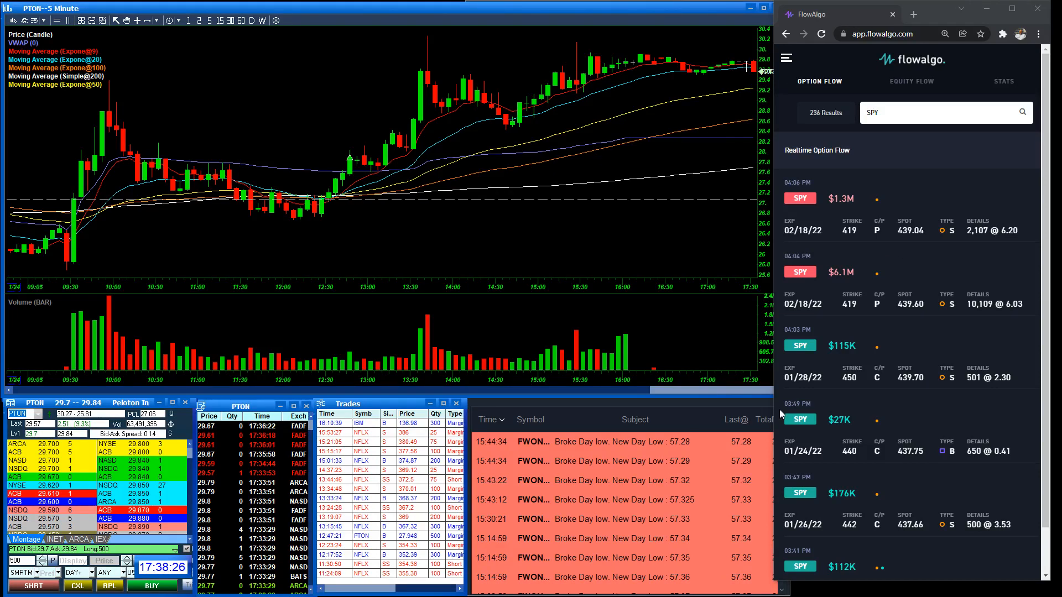
mouse_move(701, 96)
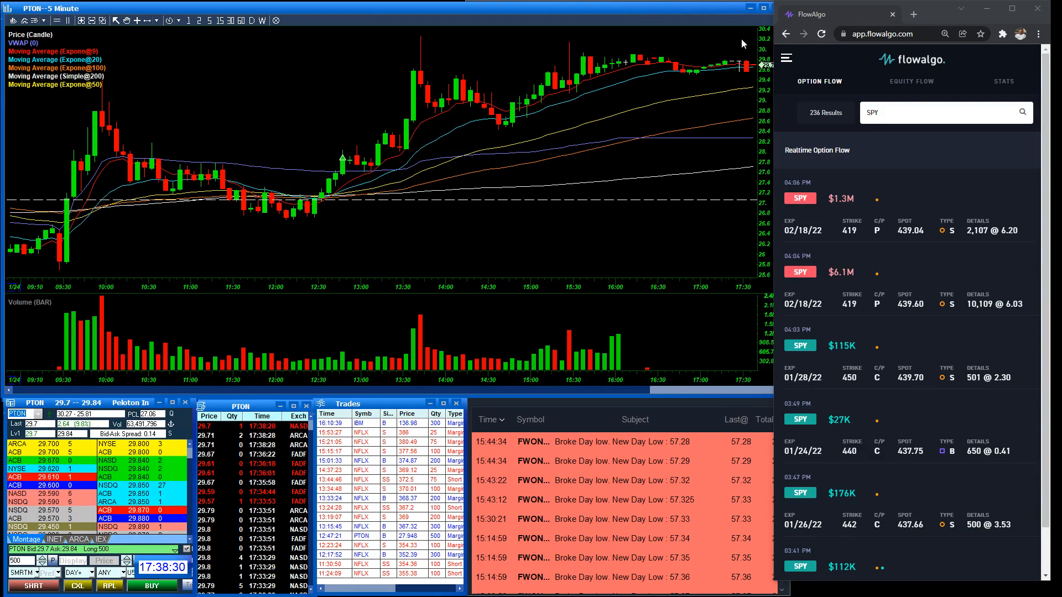
mouse_move(485, 29)
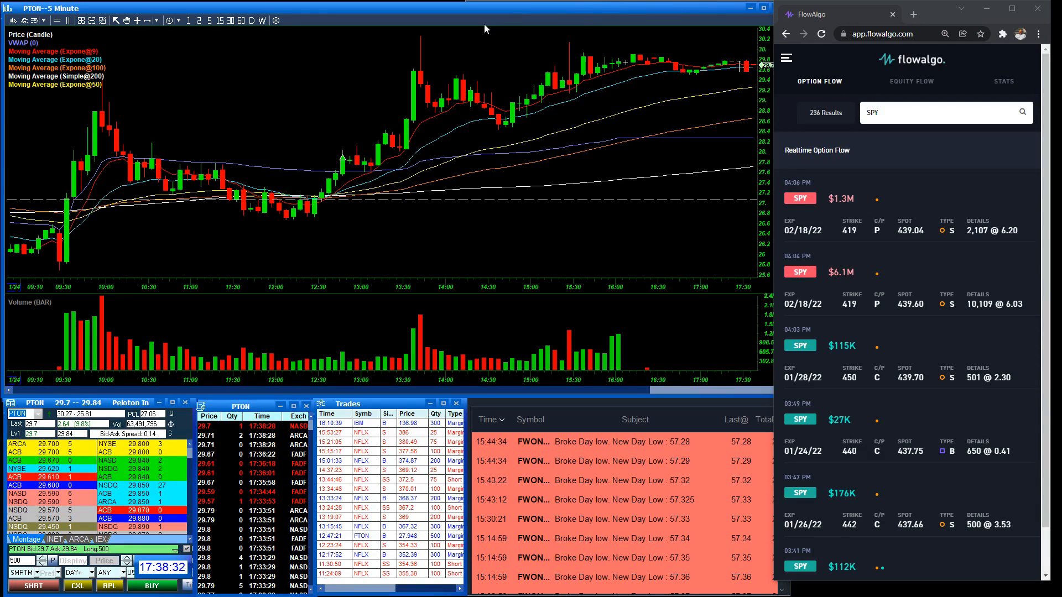
mouse_move(755, 36)
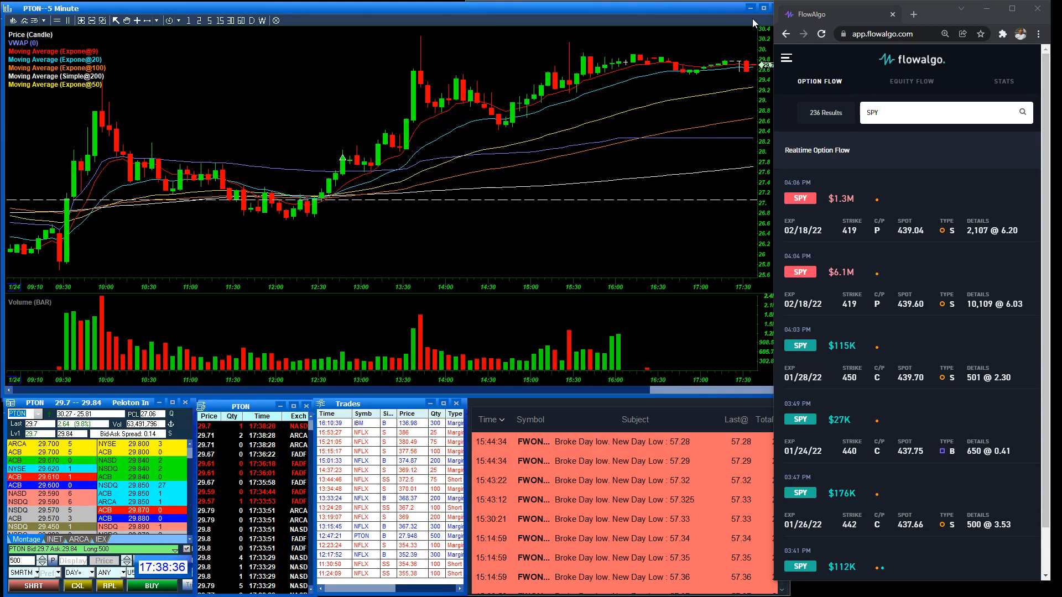
mouse_move(658, 24)
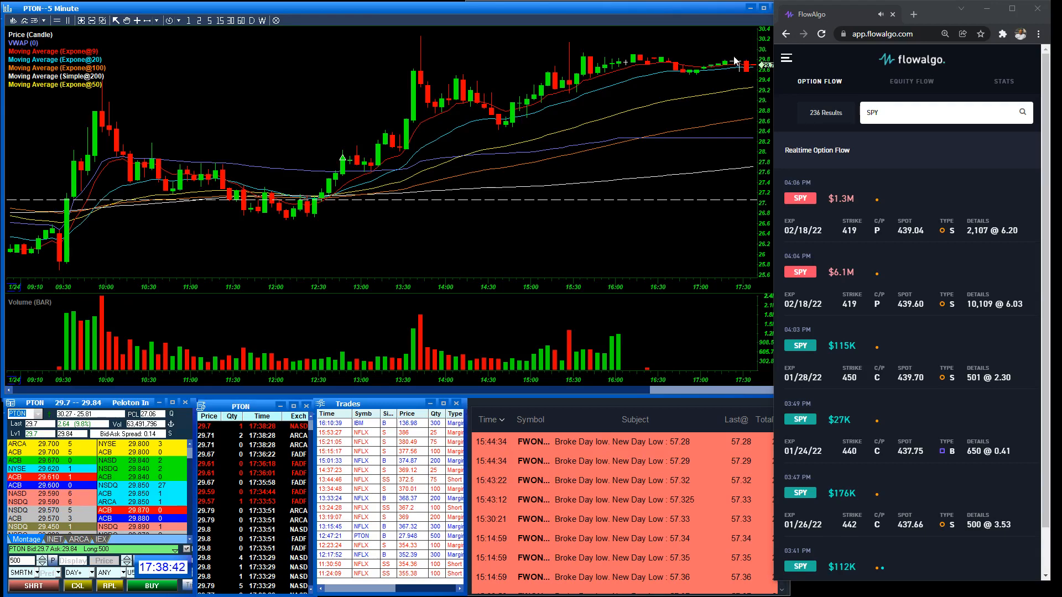
mouse_move(682, 87)
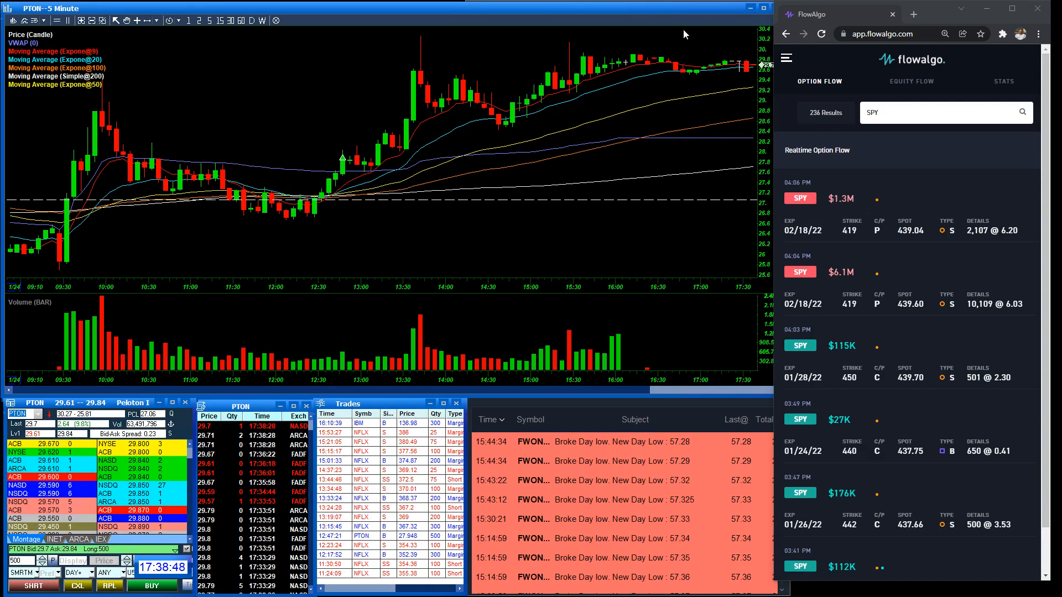
mouse_move(438, 223)
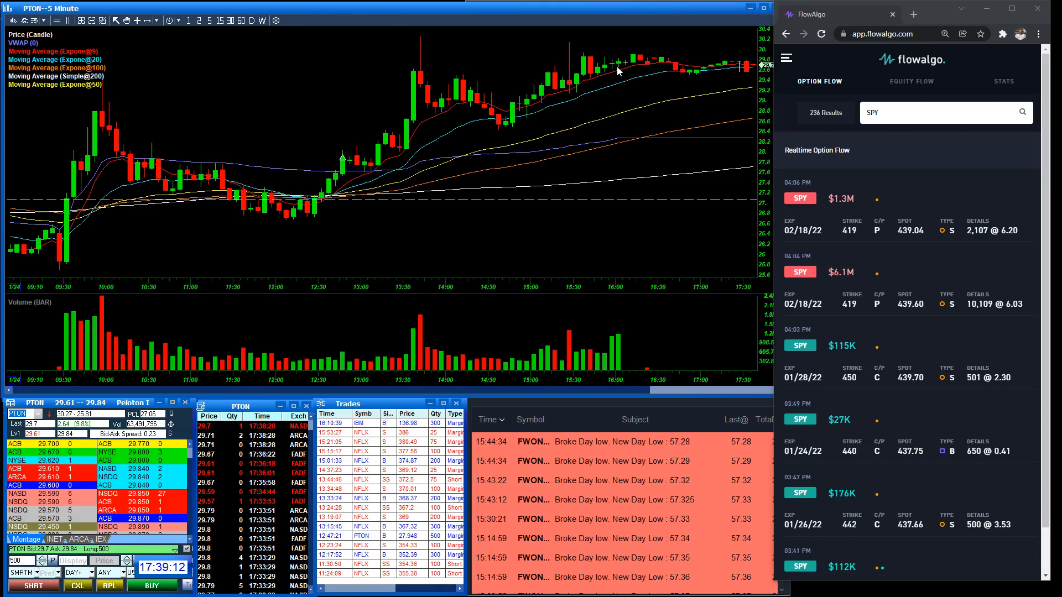
mouse_move(491, 105)
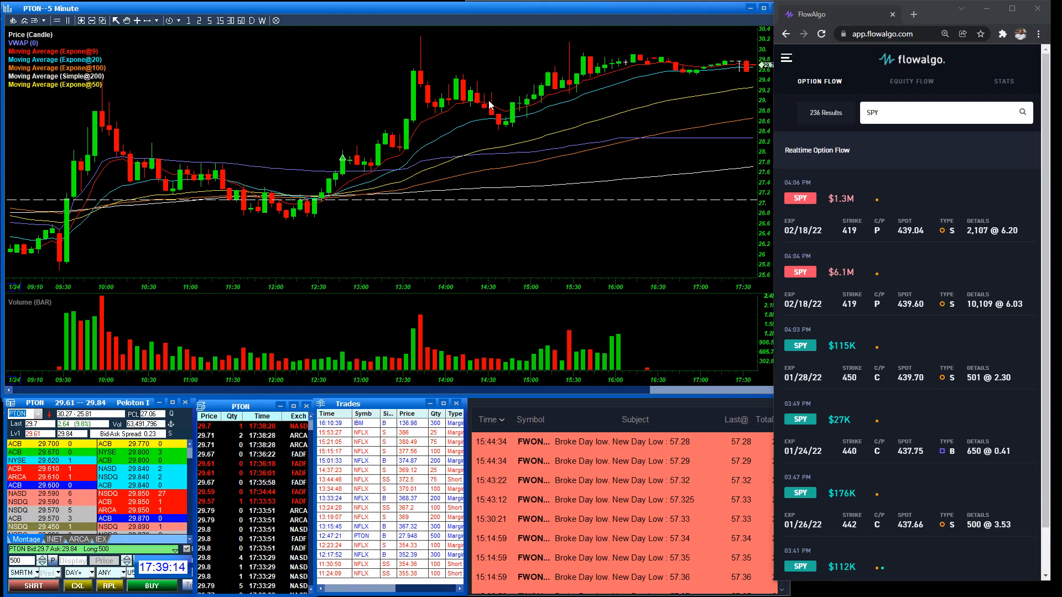
mouse_move(760, 94)
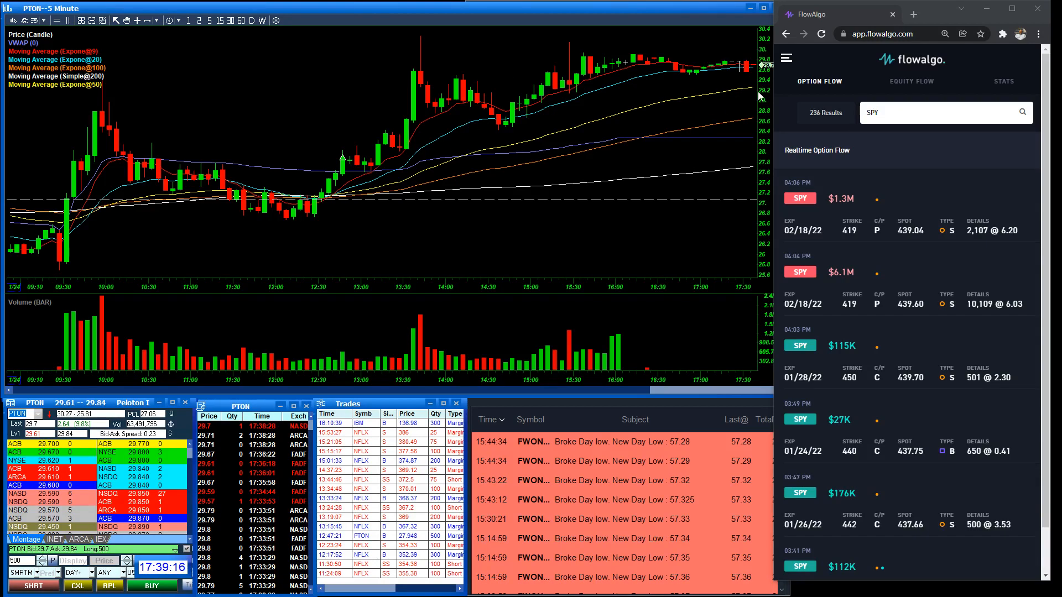
mouse_move(740, 56)
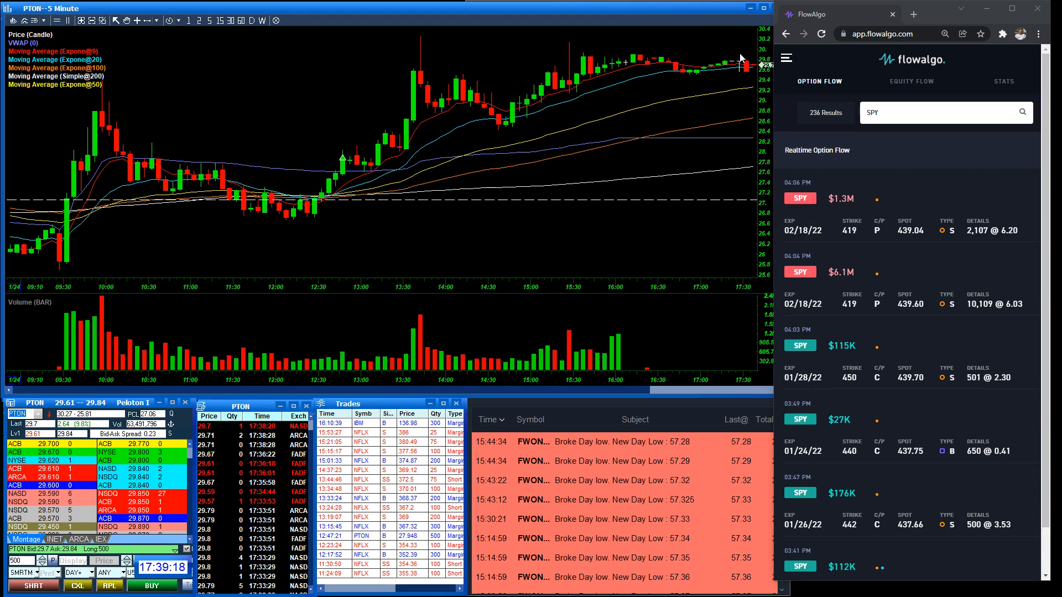